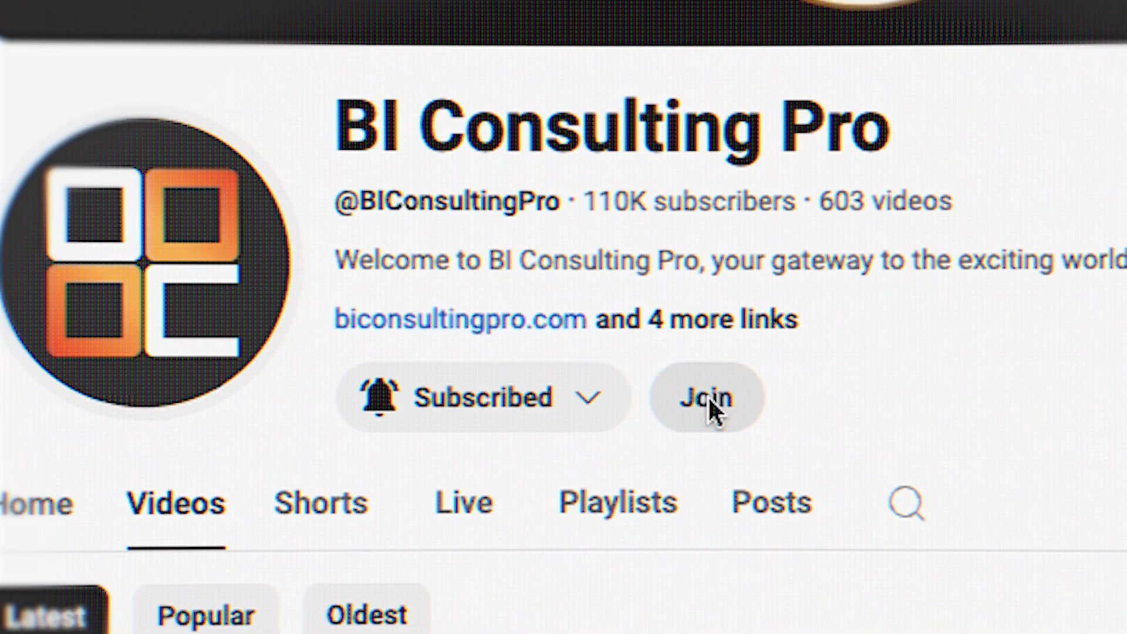
Open the Fabric SKU estimator linked from the article.
click(705, 397)
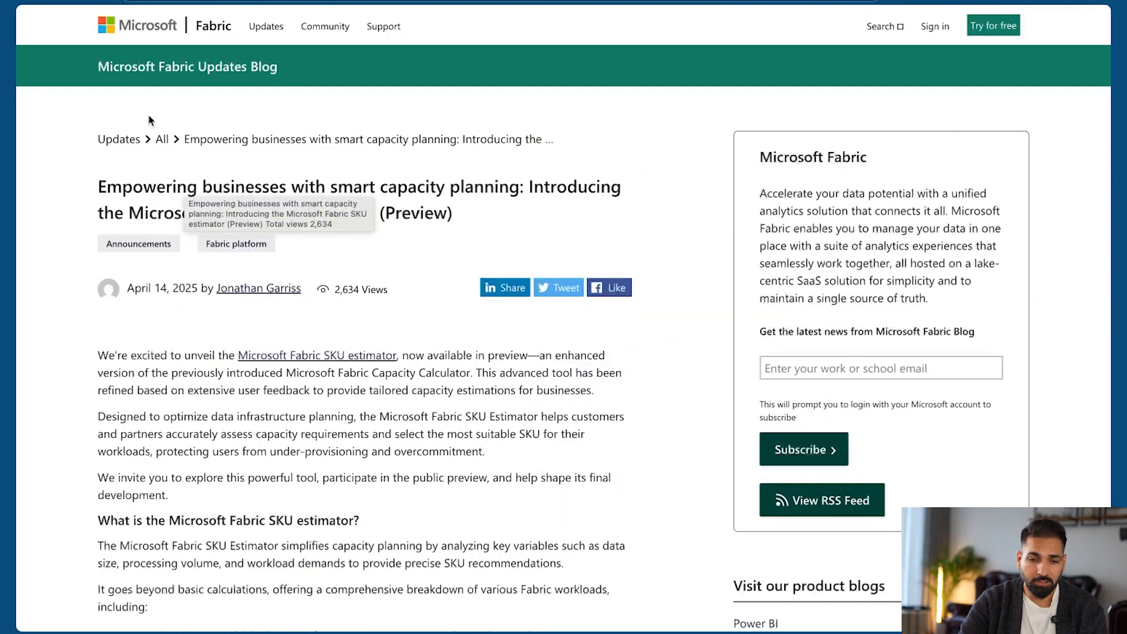
mouse_move(334, 100)
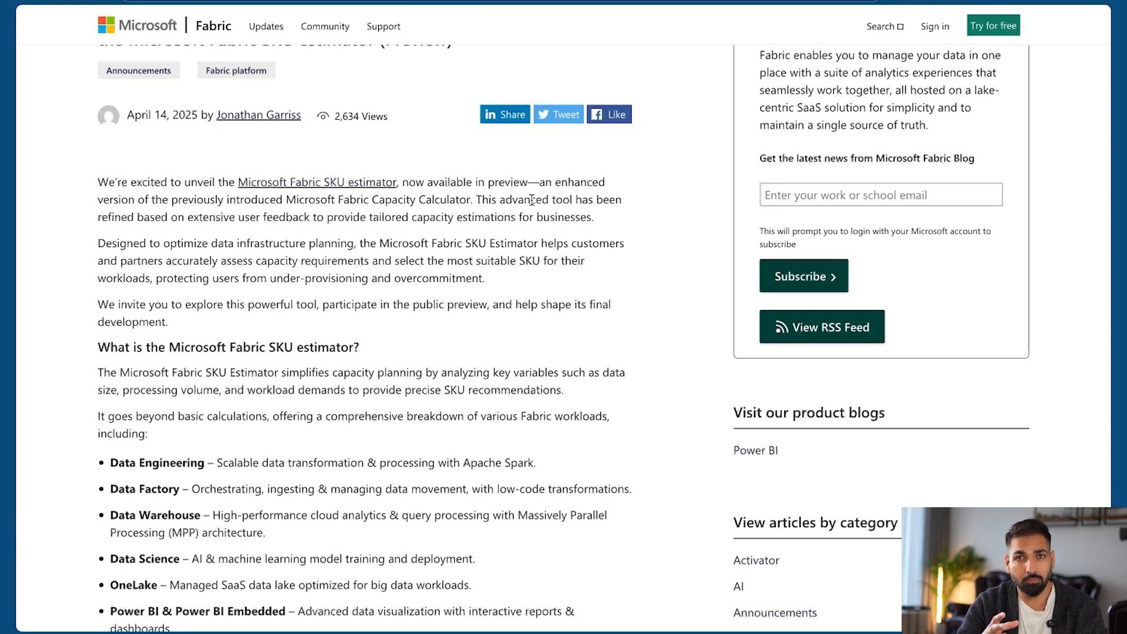
scroll(down, 3)
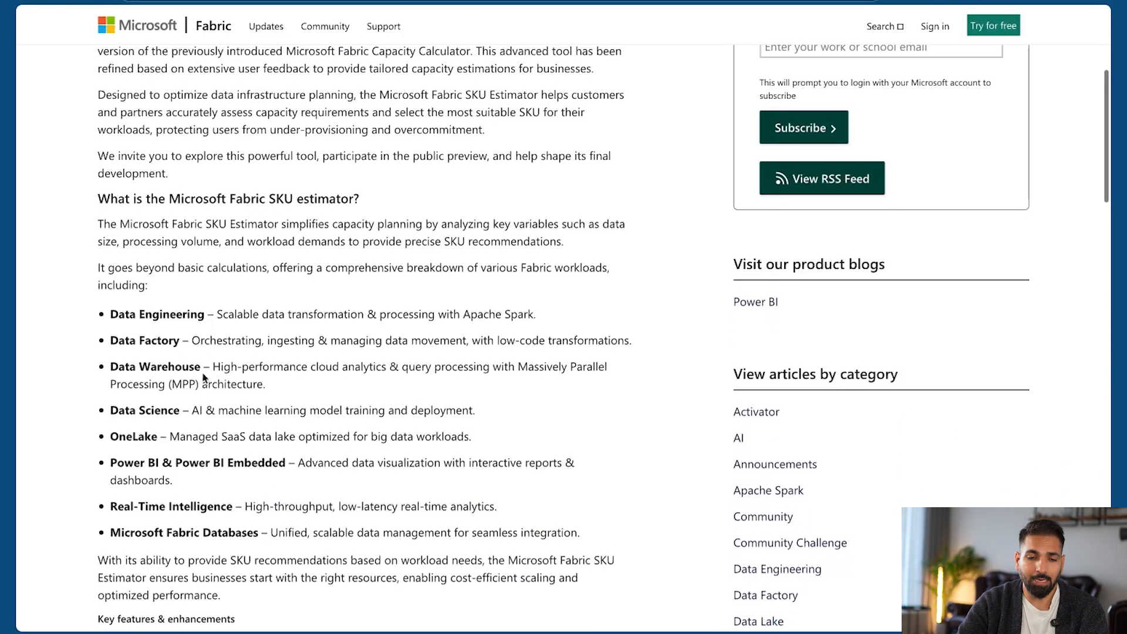
mouse_move(186, 358)
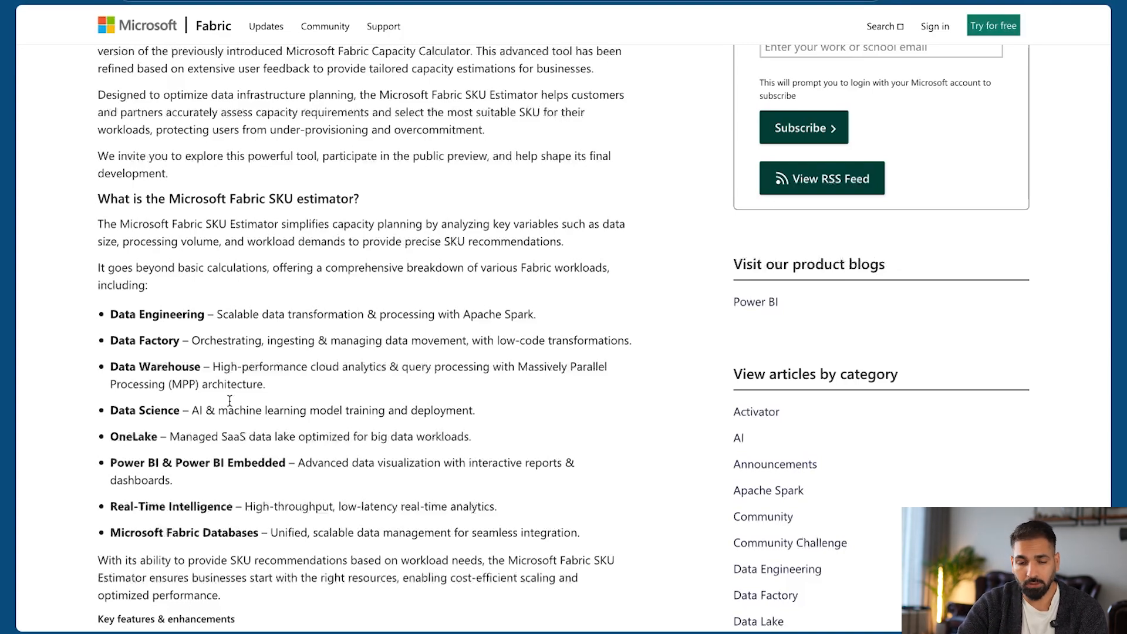
scroll(down, 3)
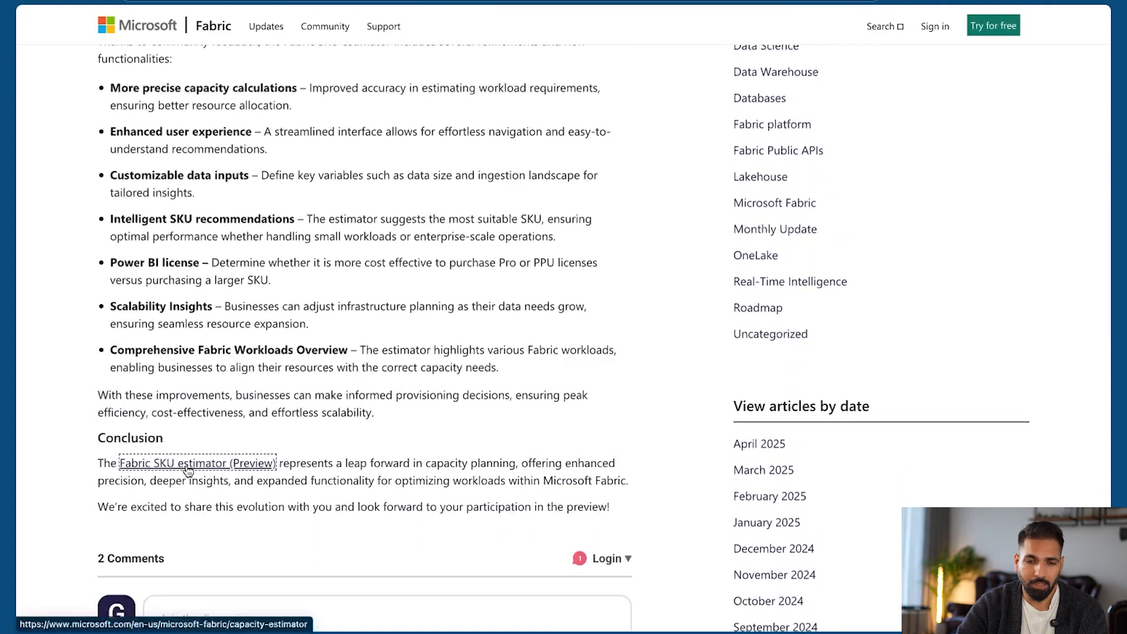
click(197, 463)
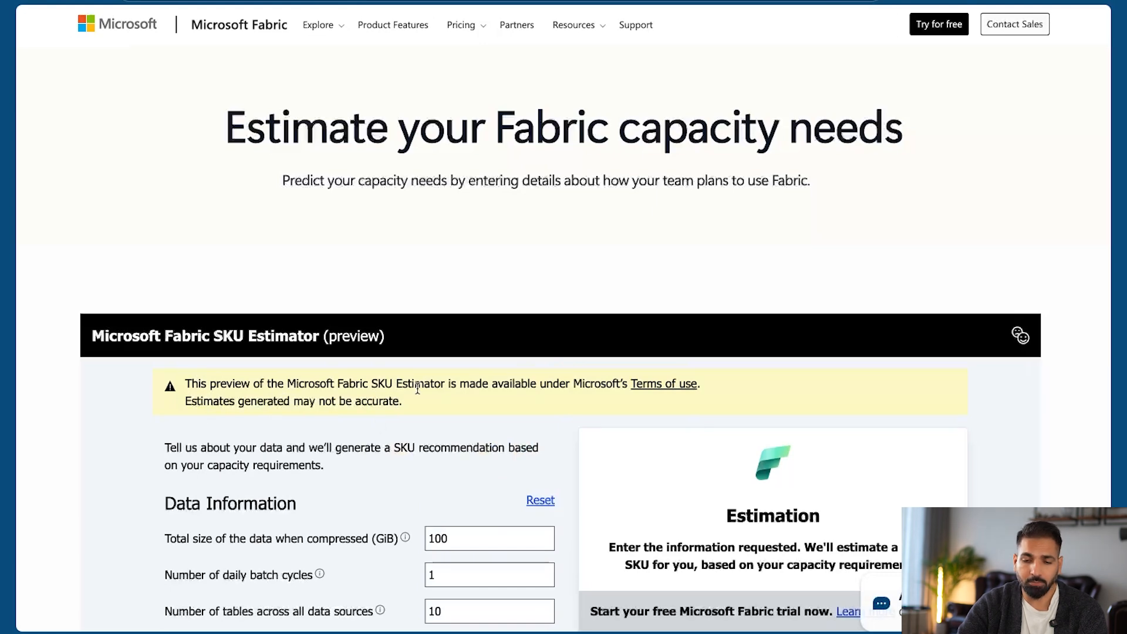
mouse_move(641, 396)
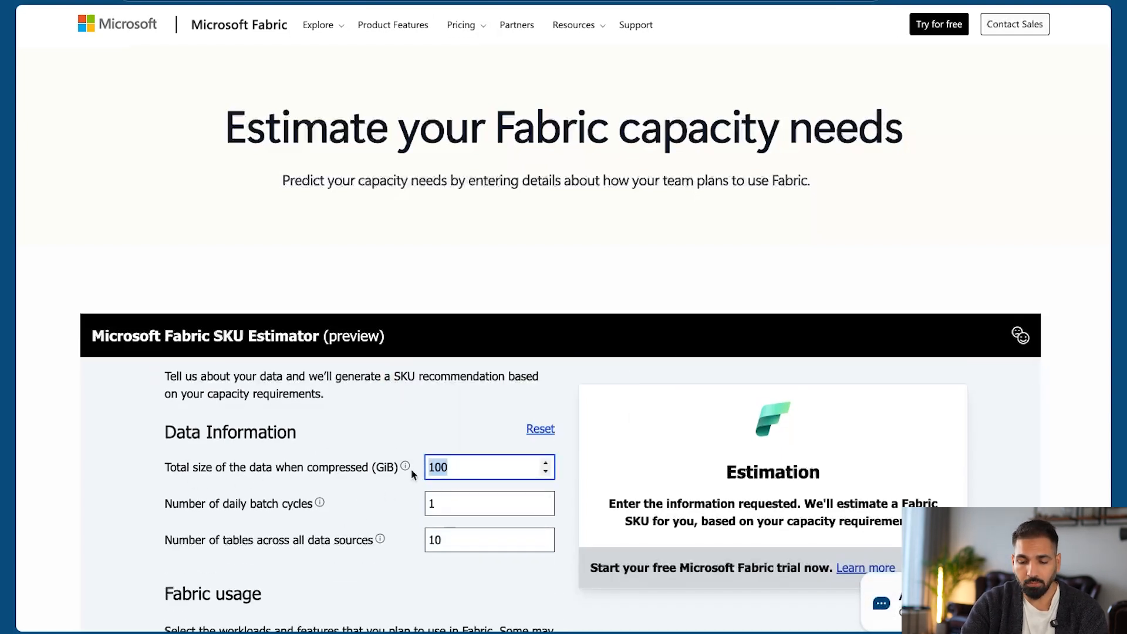
Enter 40 GiB data size, 8 daily batch cycles and 100 tables.
key(Backspace)
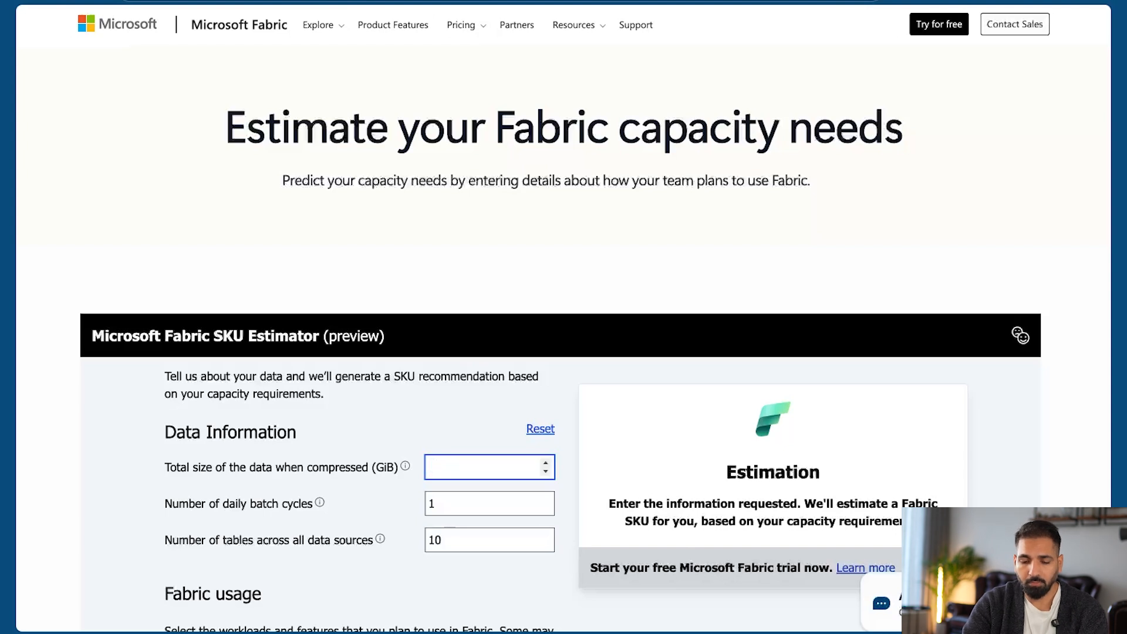
text(40)
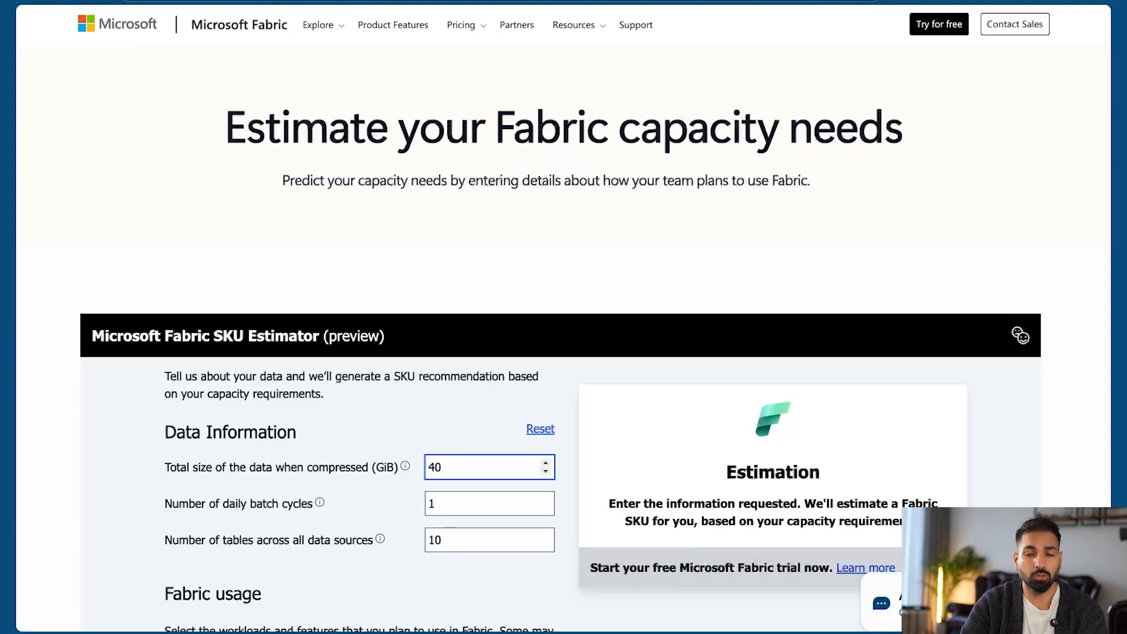
click(489, 504)
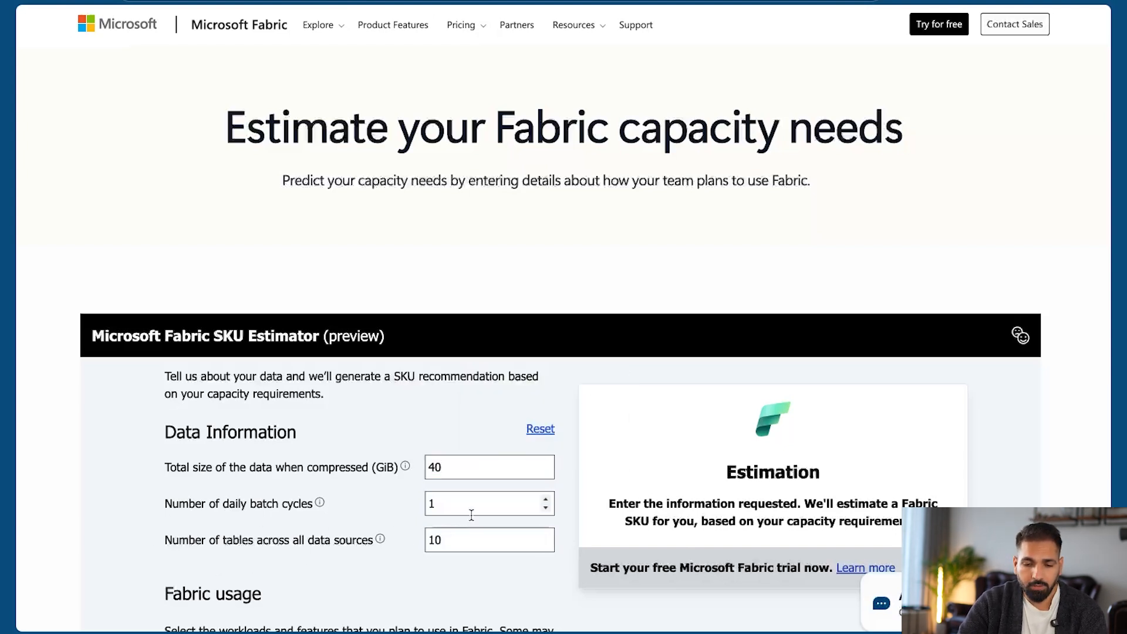
click(489, 503)
text(8)
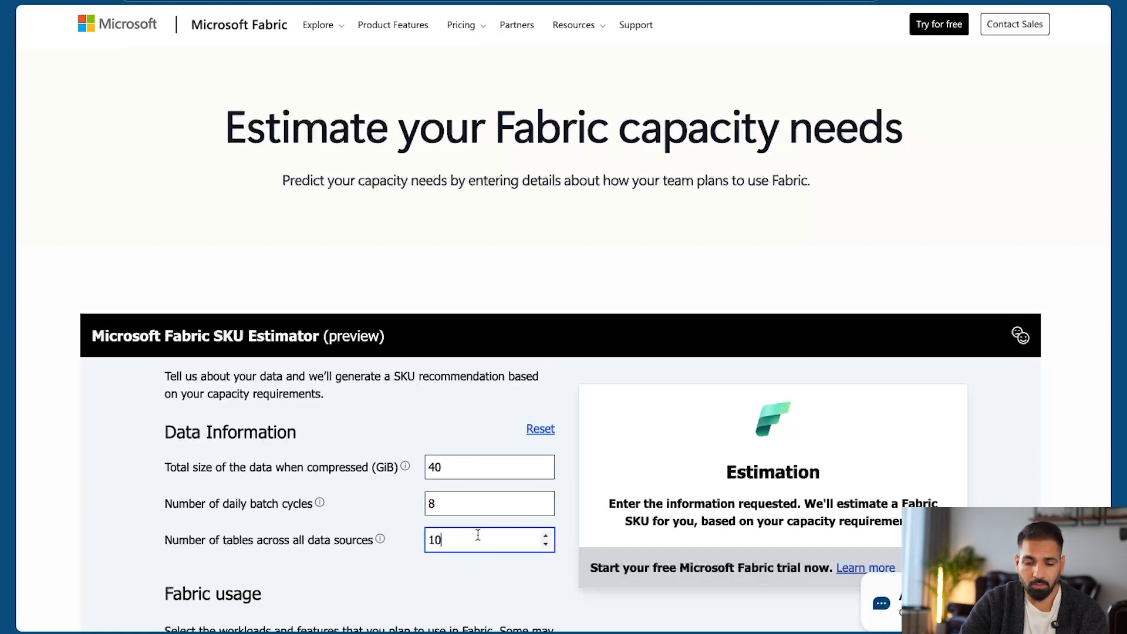
text(100)
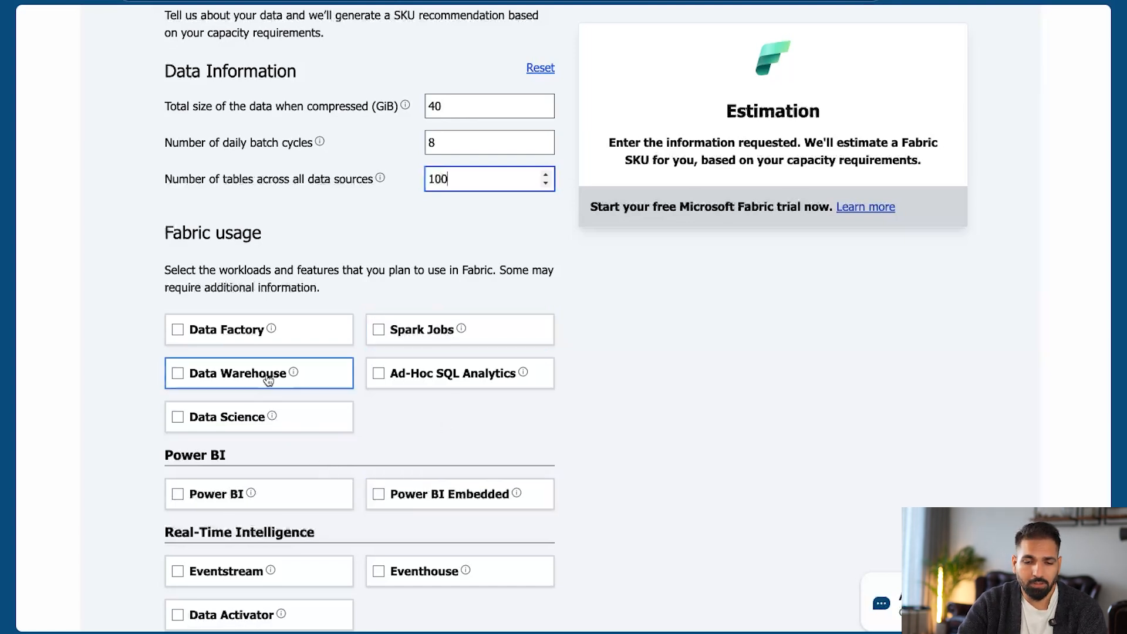
Check Data Warehouse, Data Factory, Ad-Hoc SQL Analytics, Power BI, Data Activator, Eventstream and SQL database.
click(177, 373)
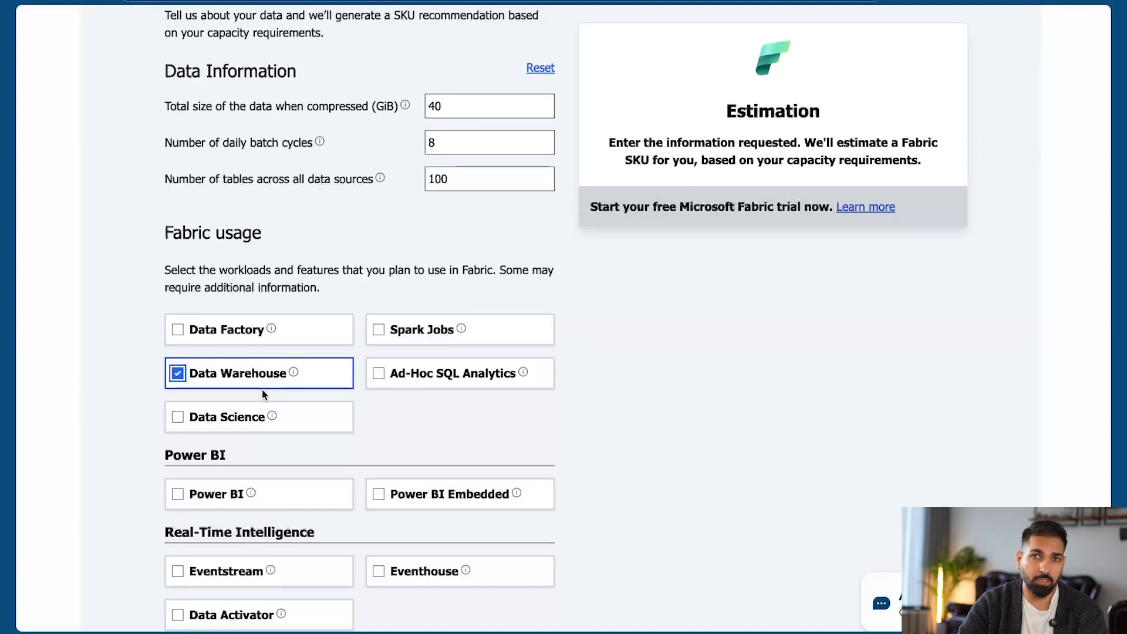
click(176, 330)
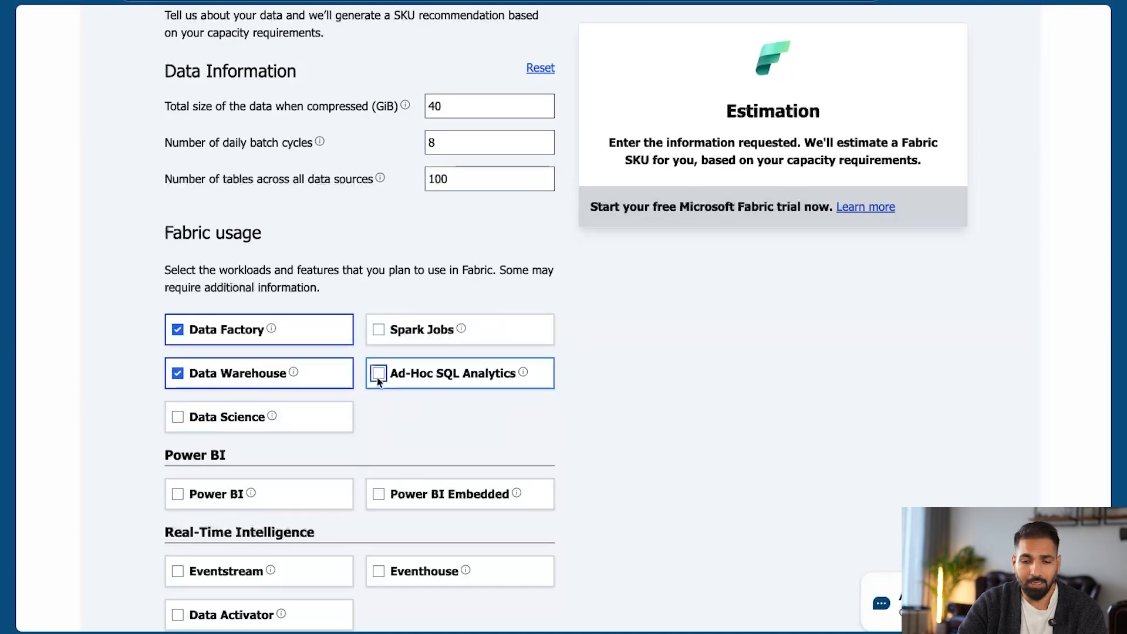
click(378, 381)
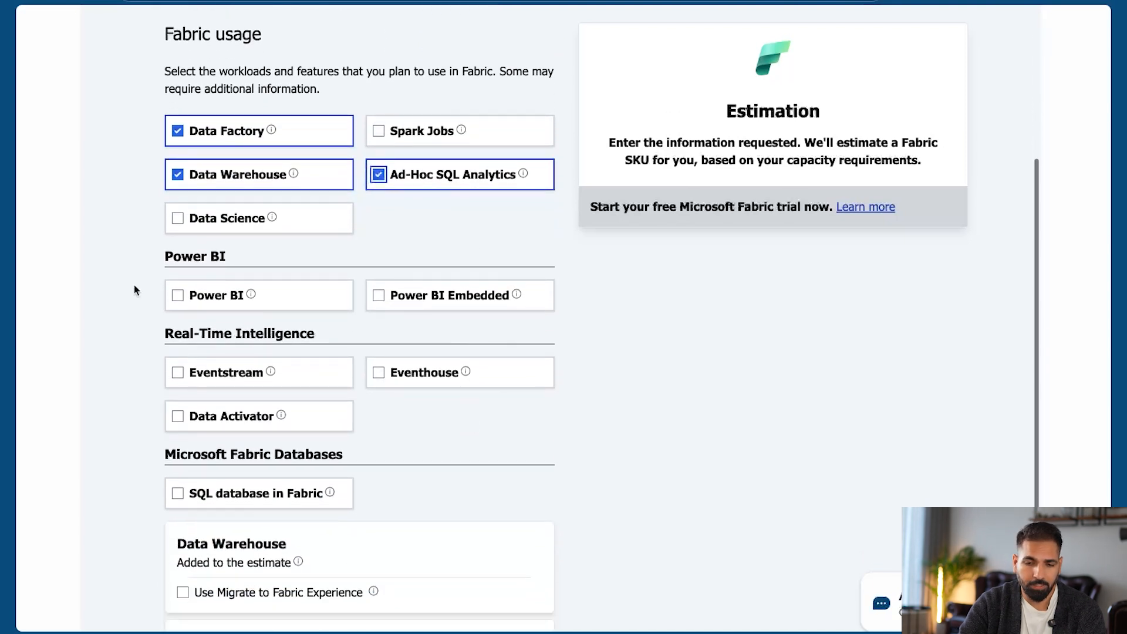
click(177, 295)
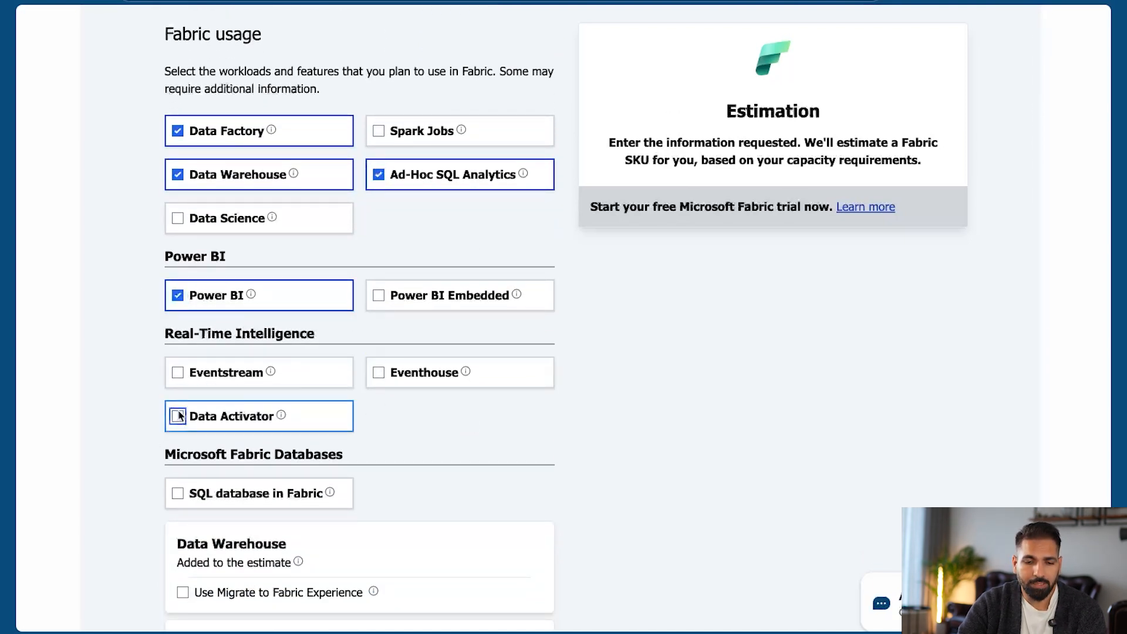
click(177, 416)
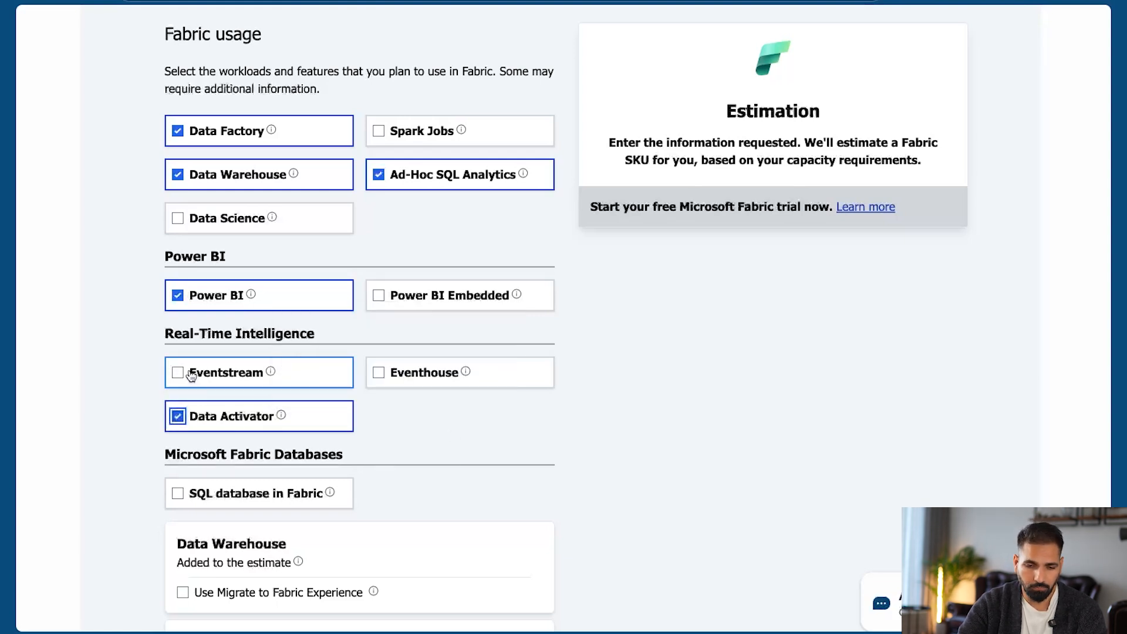
click(177, 372)
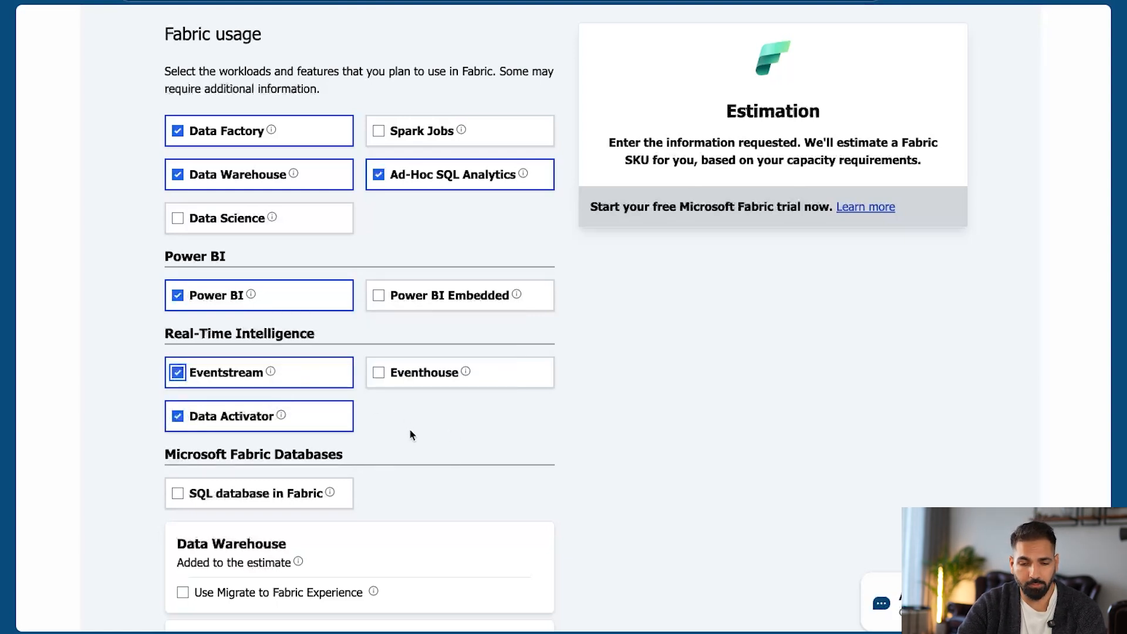
scroll(down, 3)
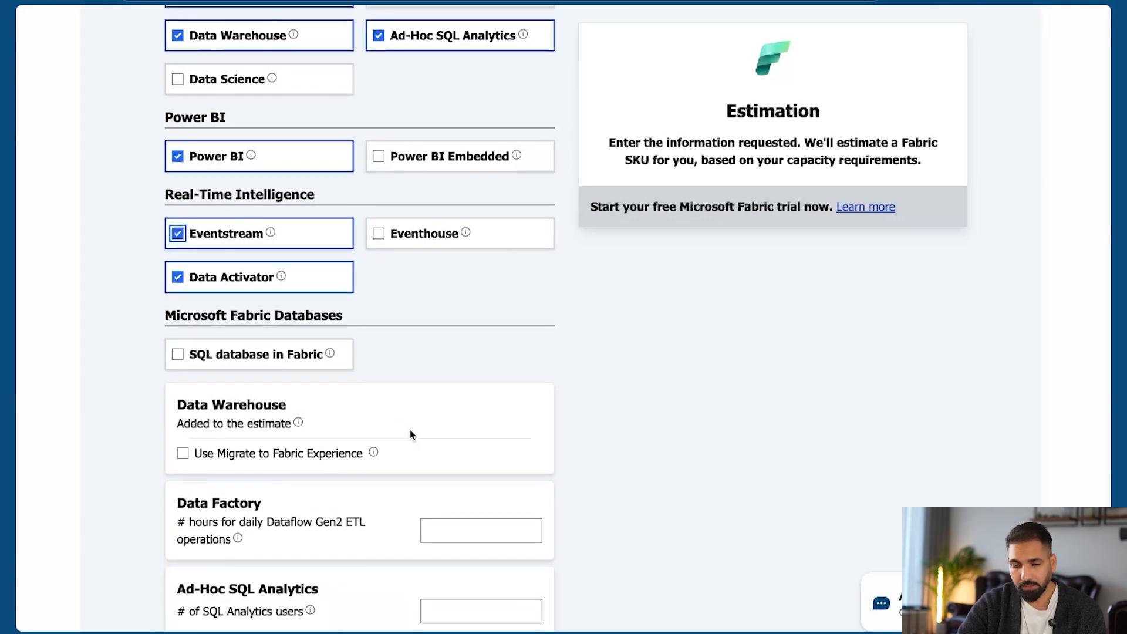
click(177, 353)
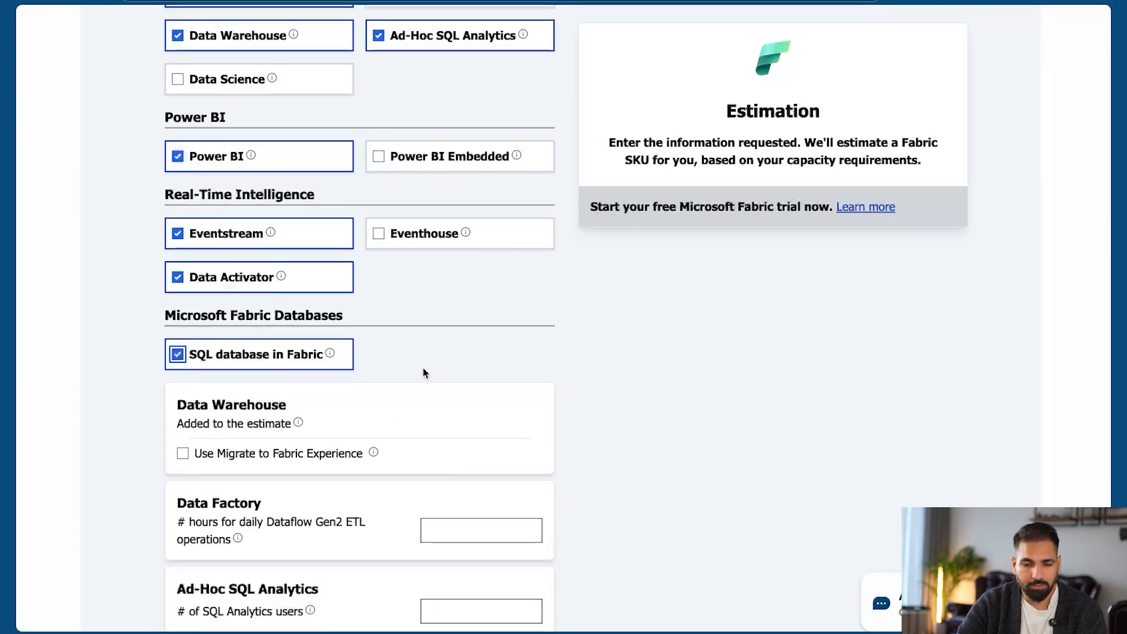
scroll(down, 3)
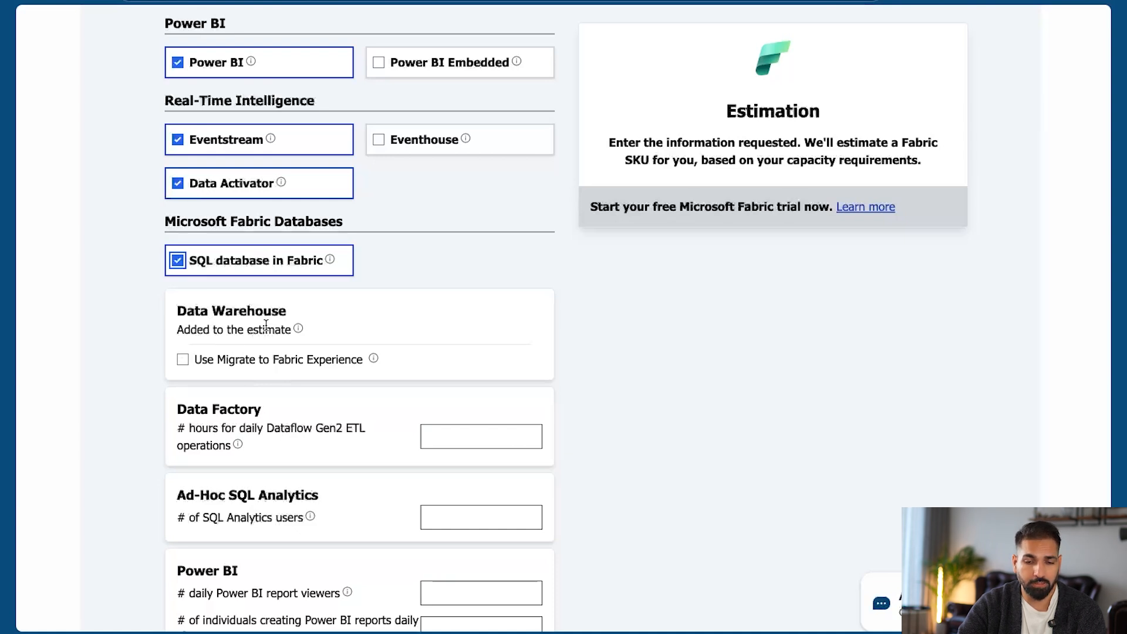
mouse_move(271, 378)
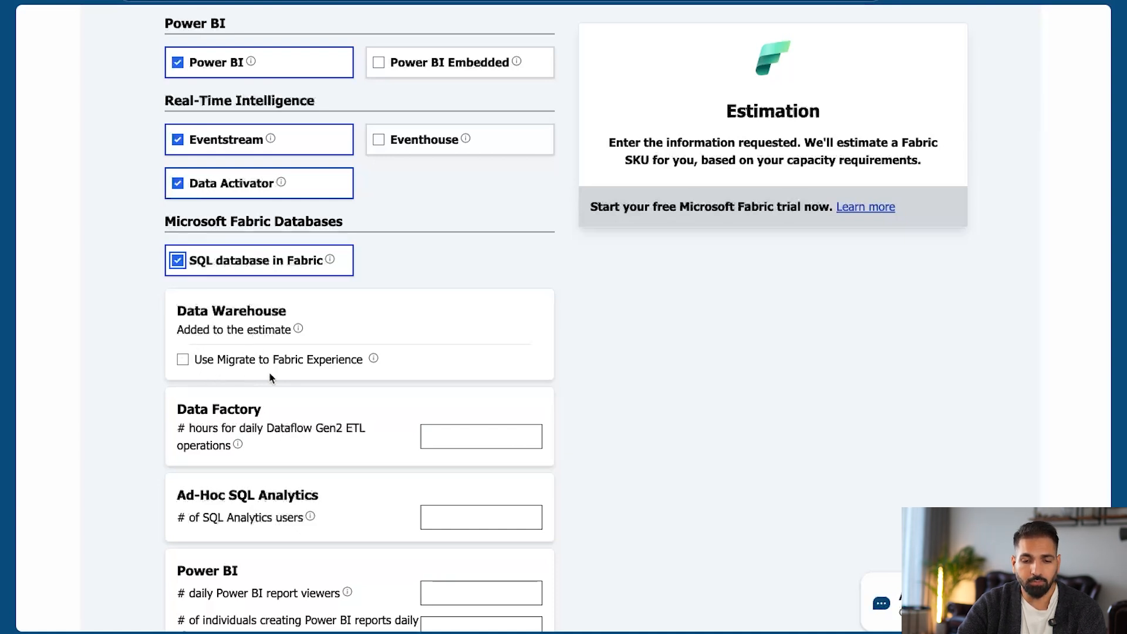
mouse_move(215, 380)
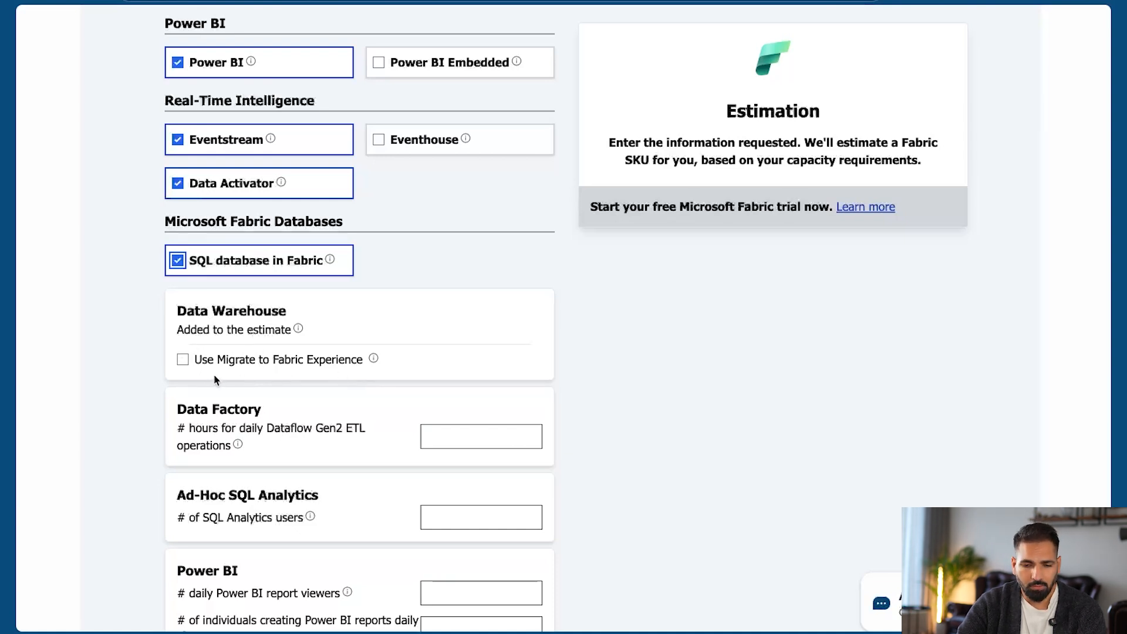
Enter 4 daily Dataflow Gen2 ETL hours and 5 SQL users.
scroll(down, 3)
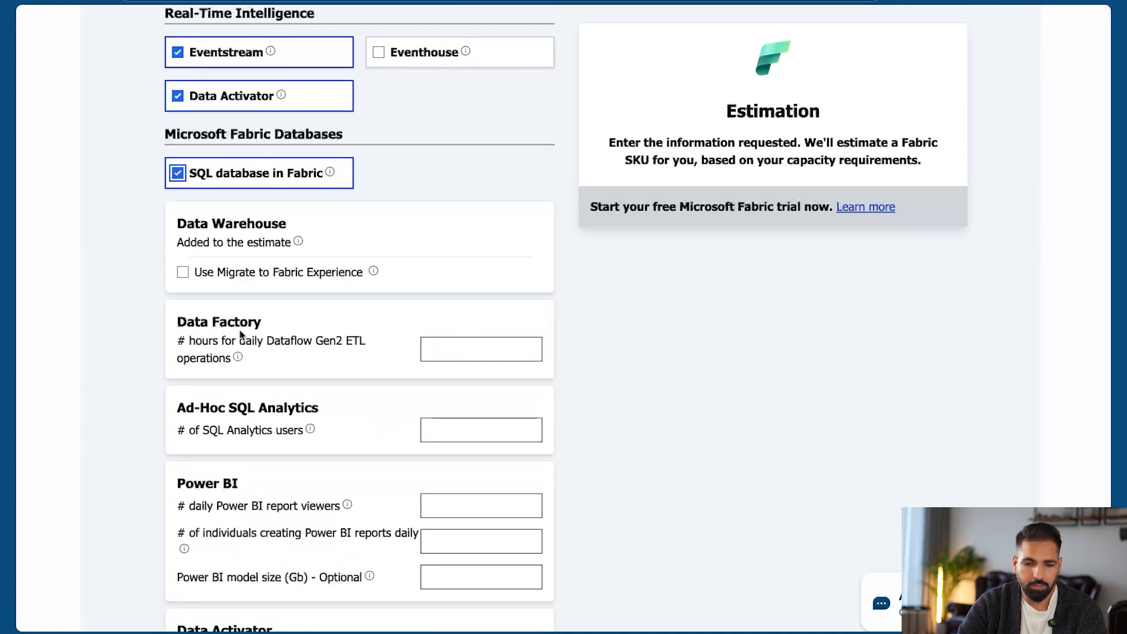
click(480, 350)
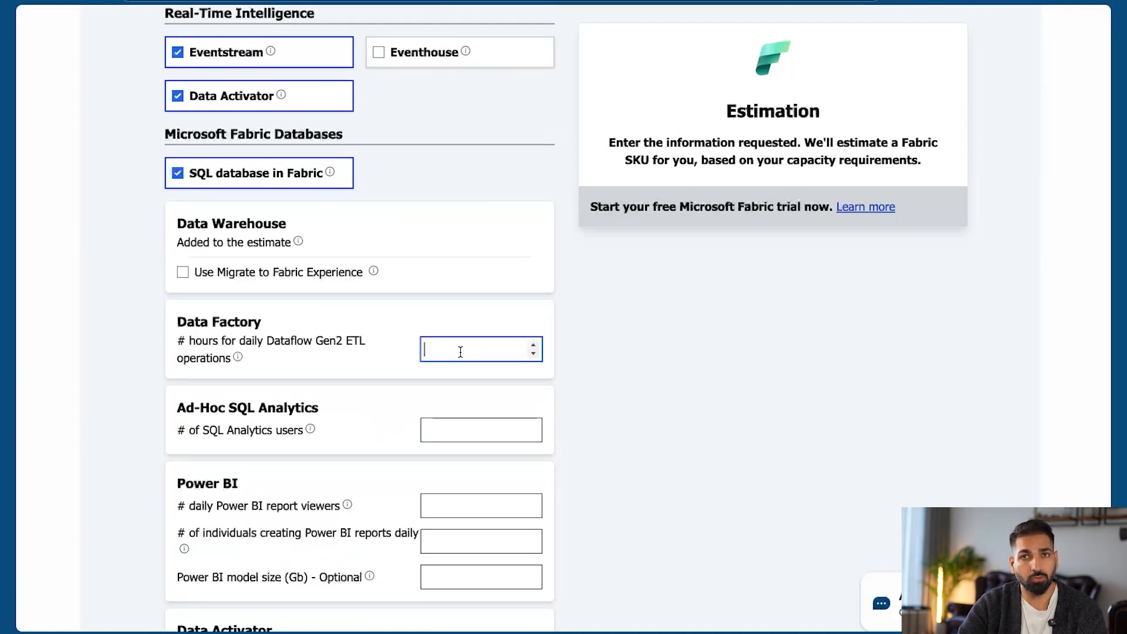
text(4)
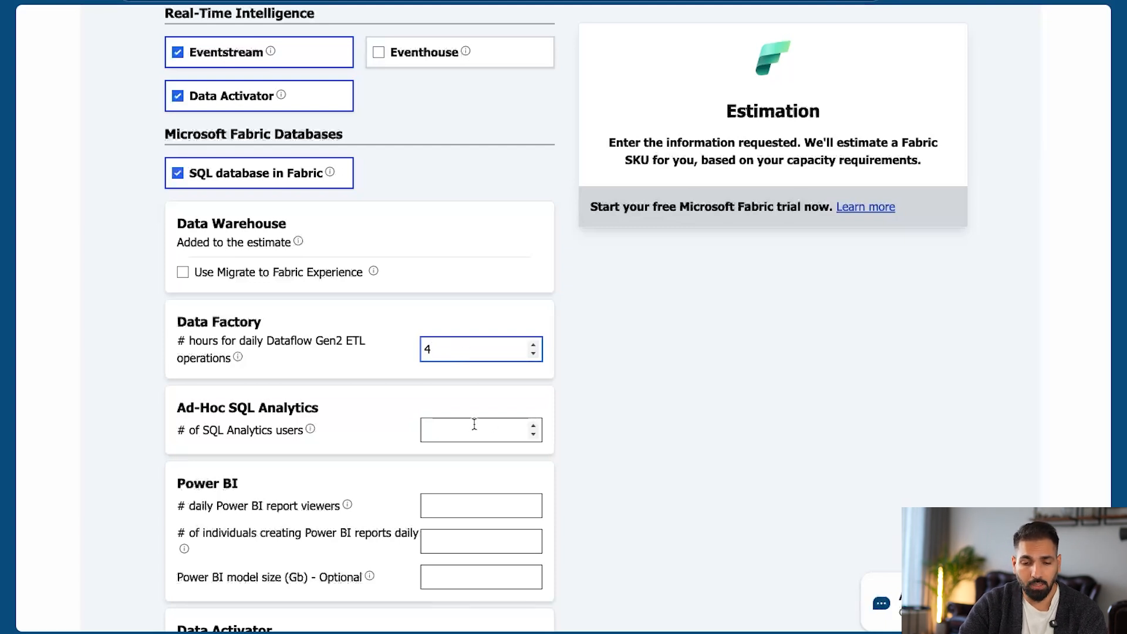
text(5)
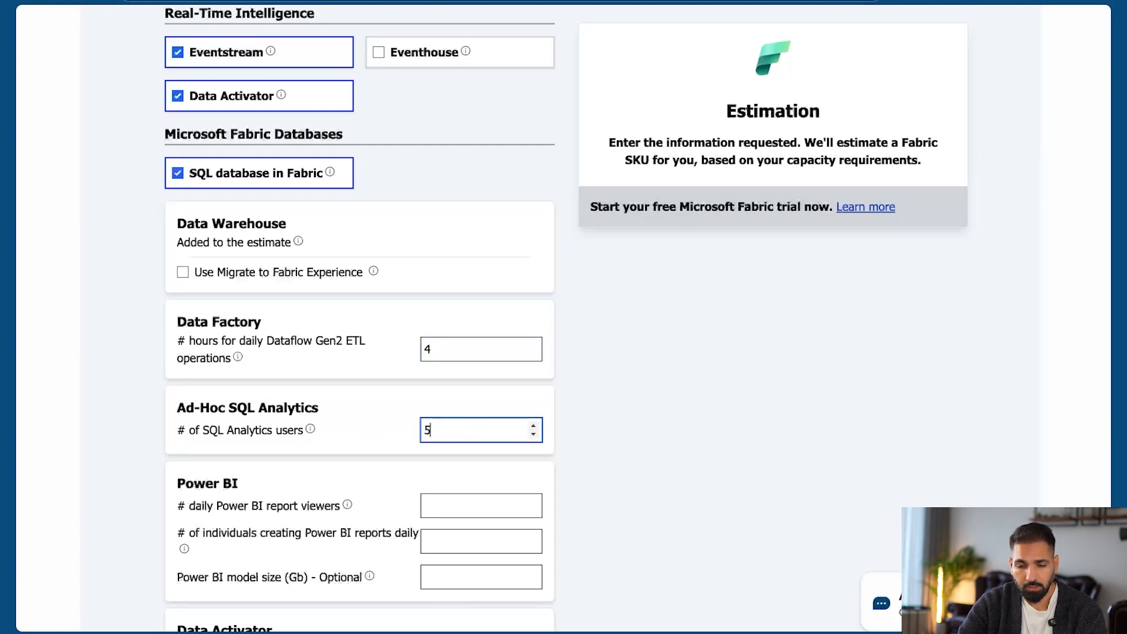
scroll(down, 3)
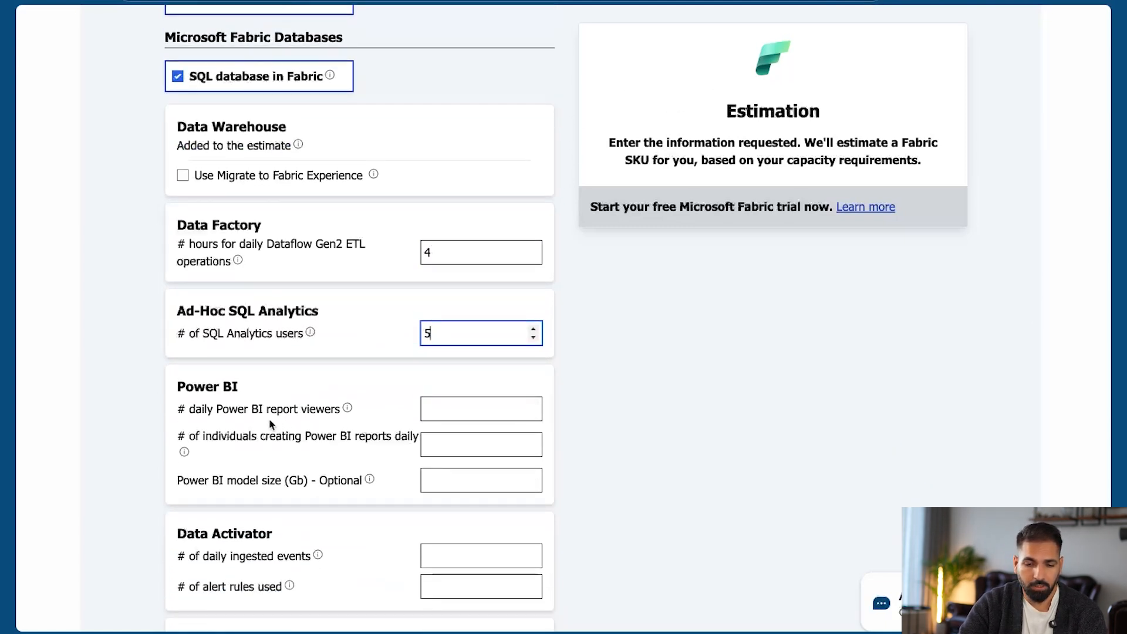
Fill the next workload fields with 1, 40 and 2000.
text(1000)
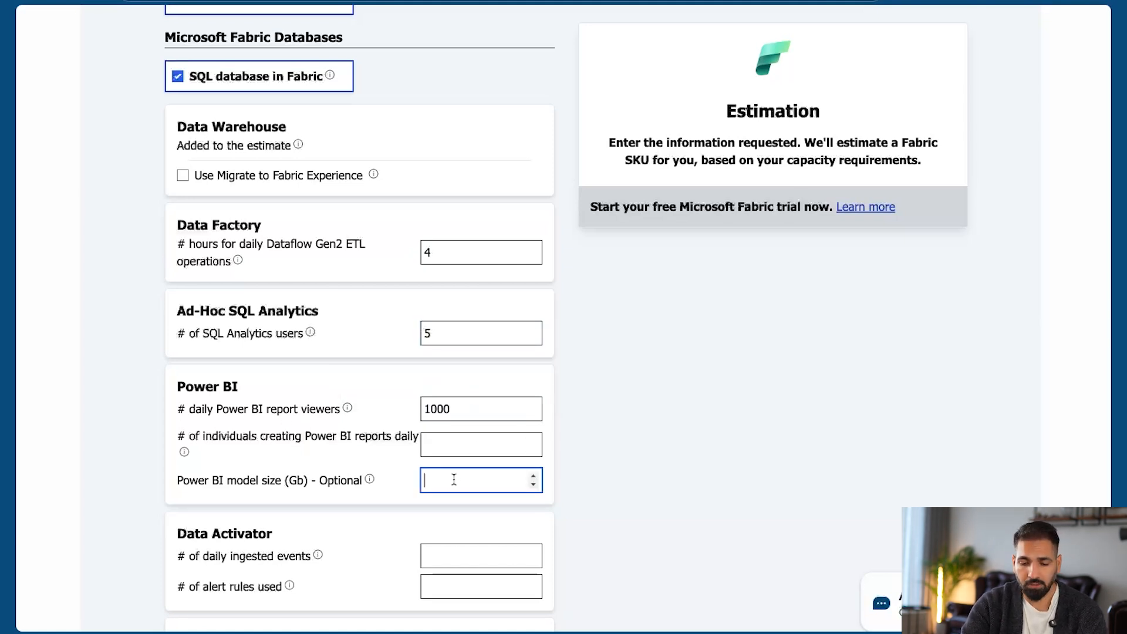
text(40)
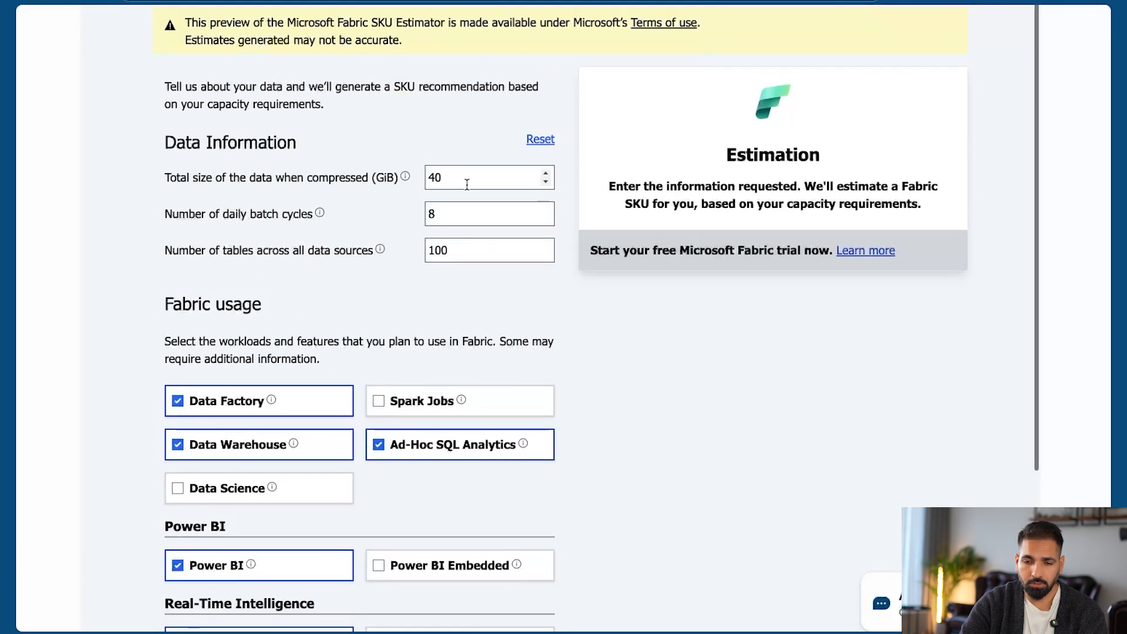
text(2000)
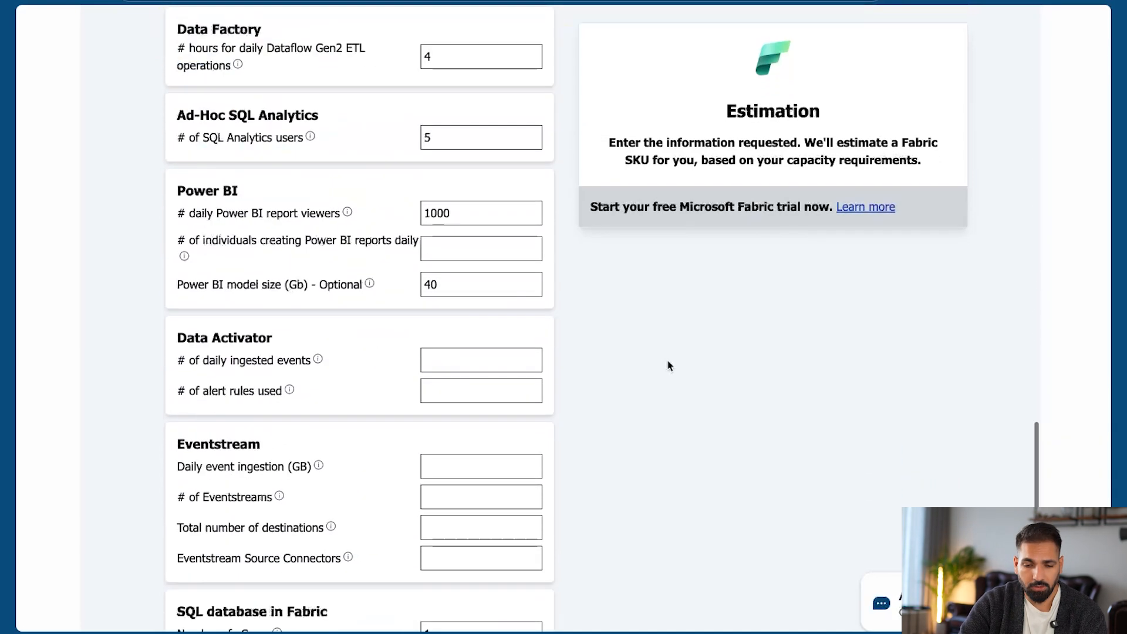
scroll(down, 3)
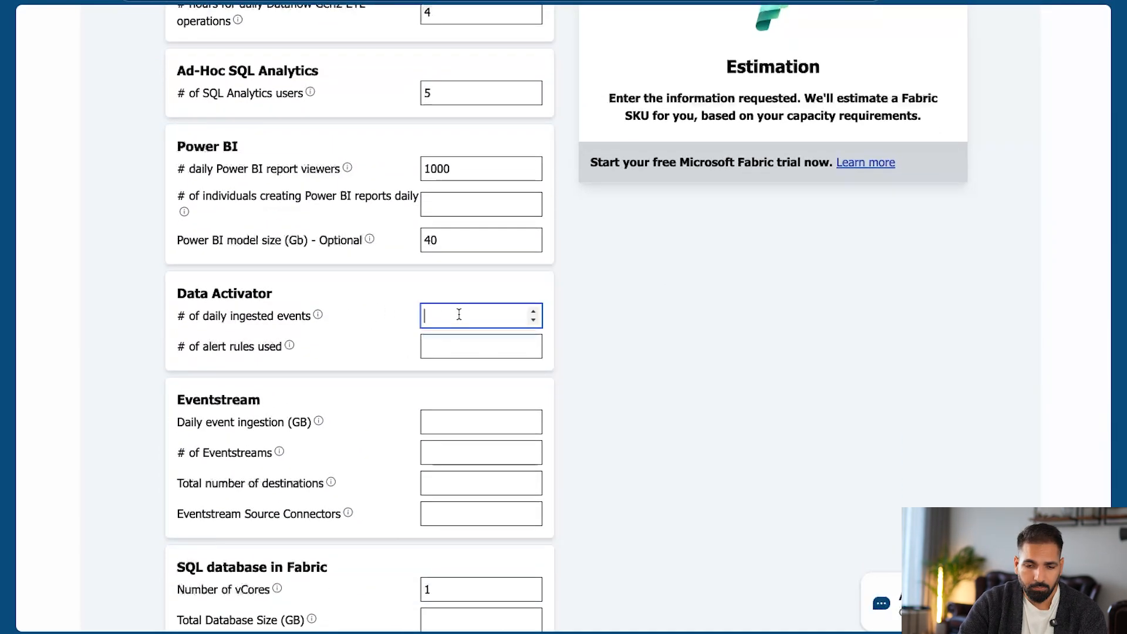
Set Data Activator to 100 daily ingested events and 500 alert rules.
text(100)
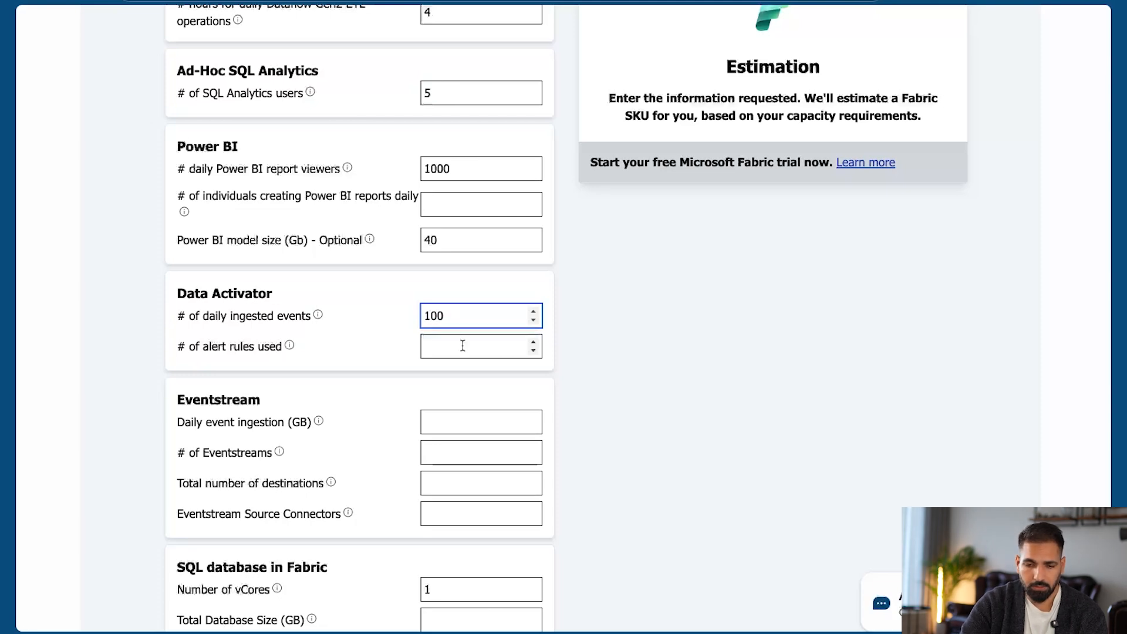
text(500)
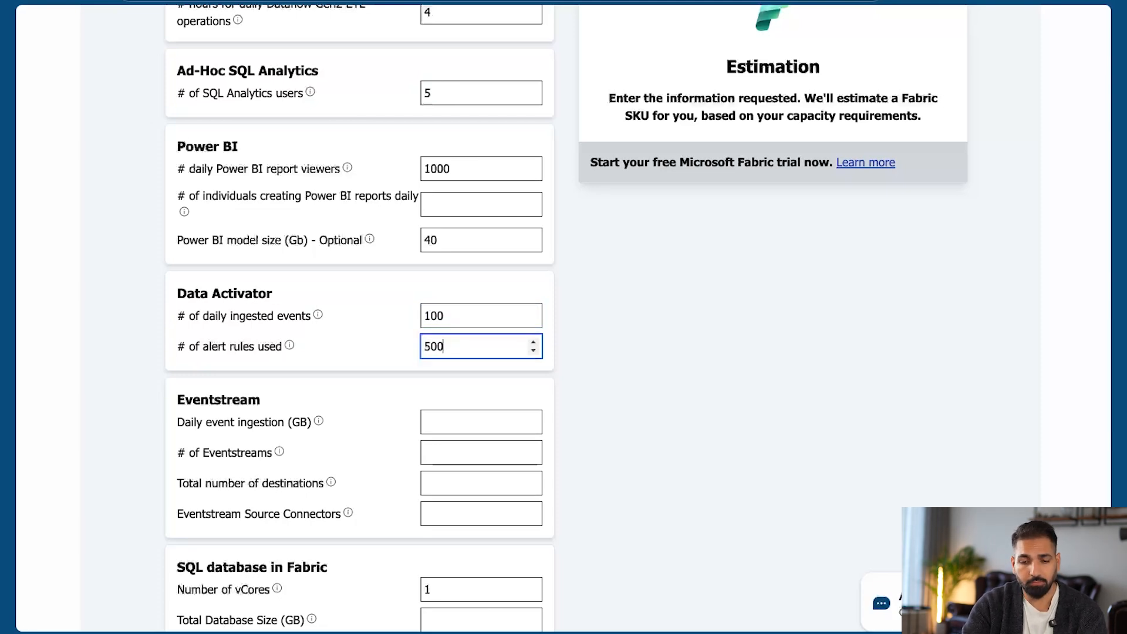
scroll(down, 3)
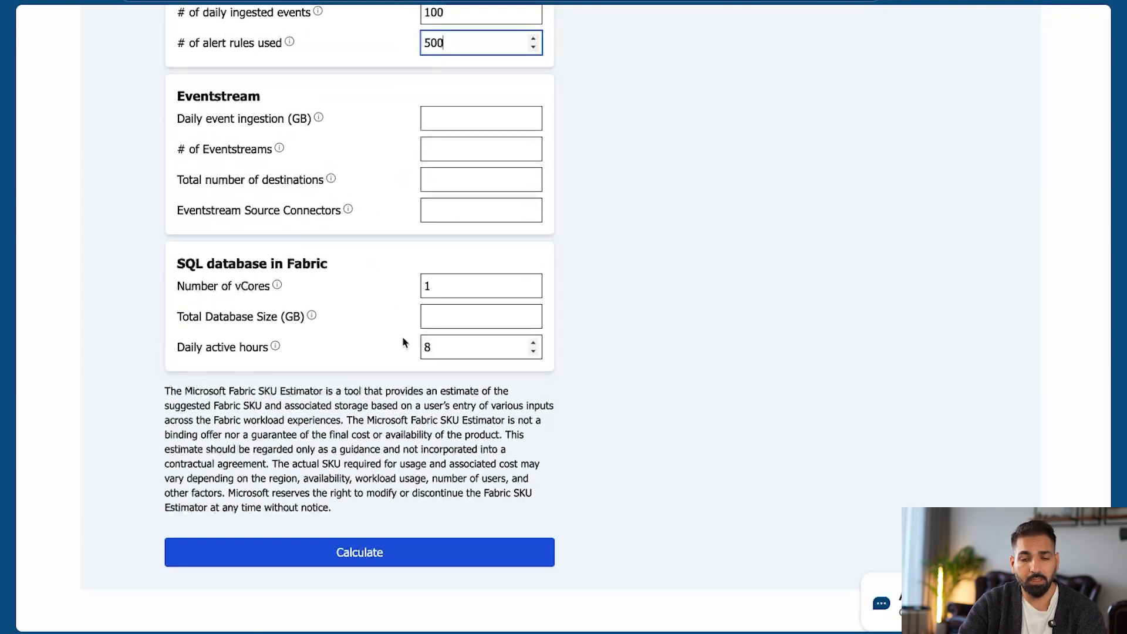
mouse_move(319, 118)
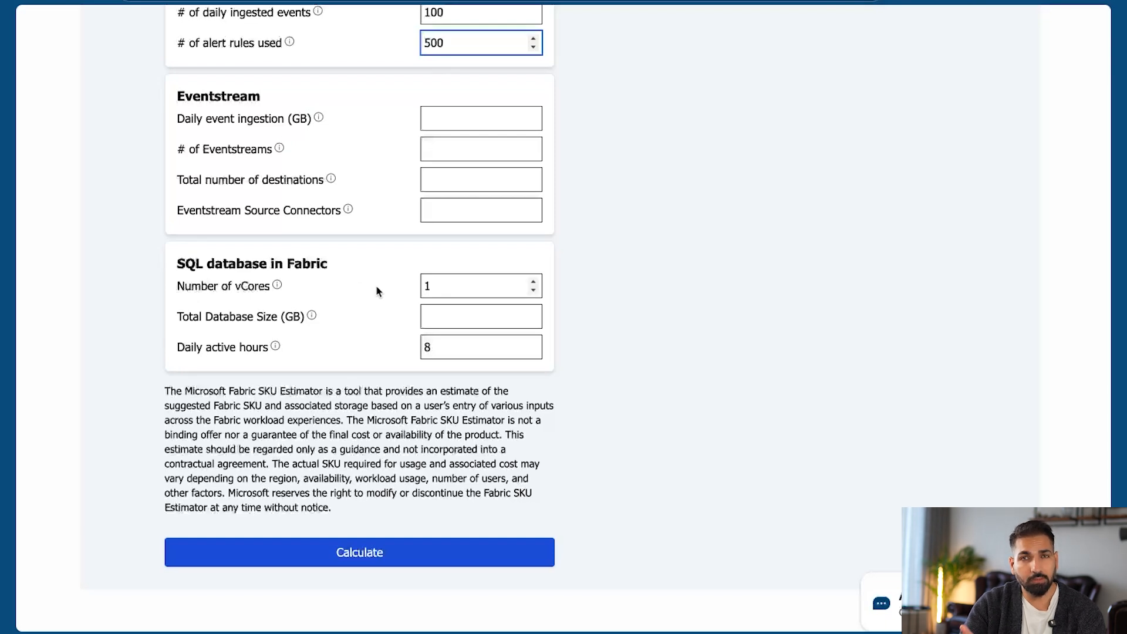
Give SQL database in Fabric 5 vCores and a 500 GB total database size.
click(481, 286)
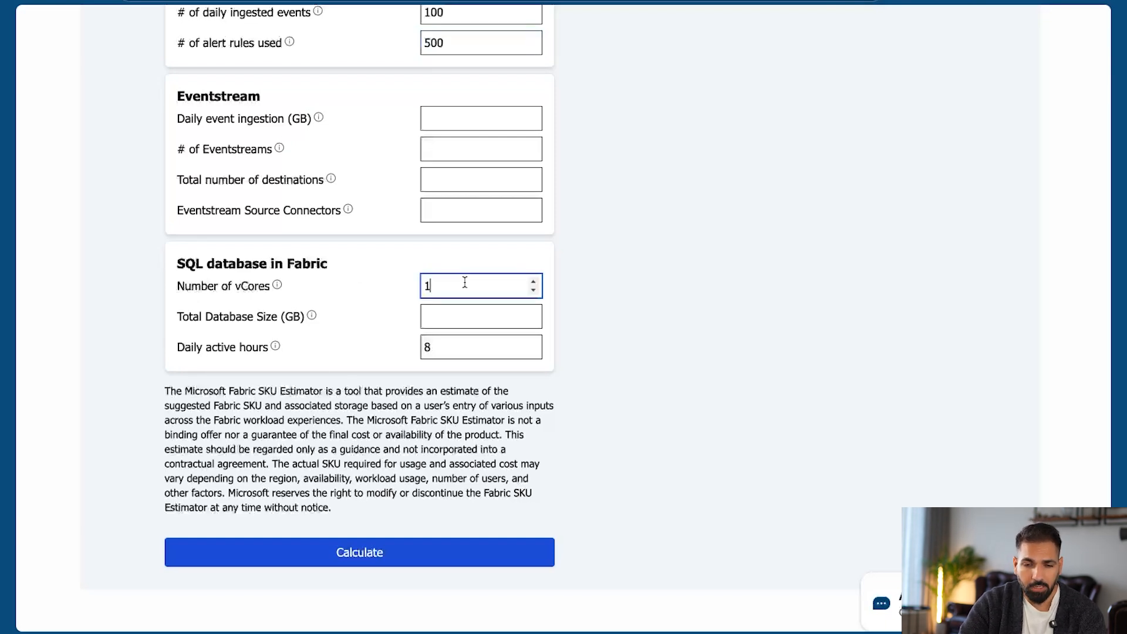
text(5)
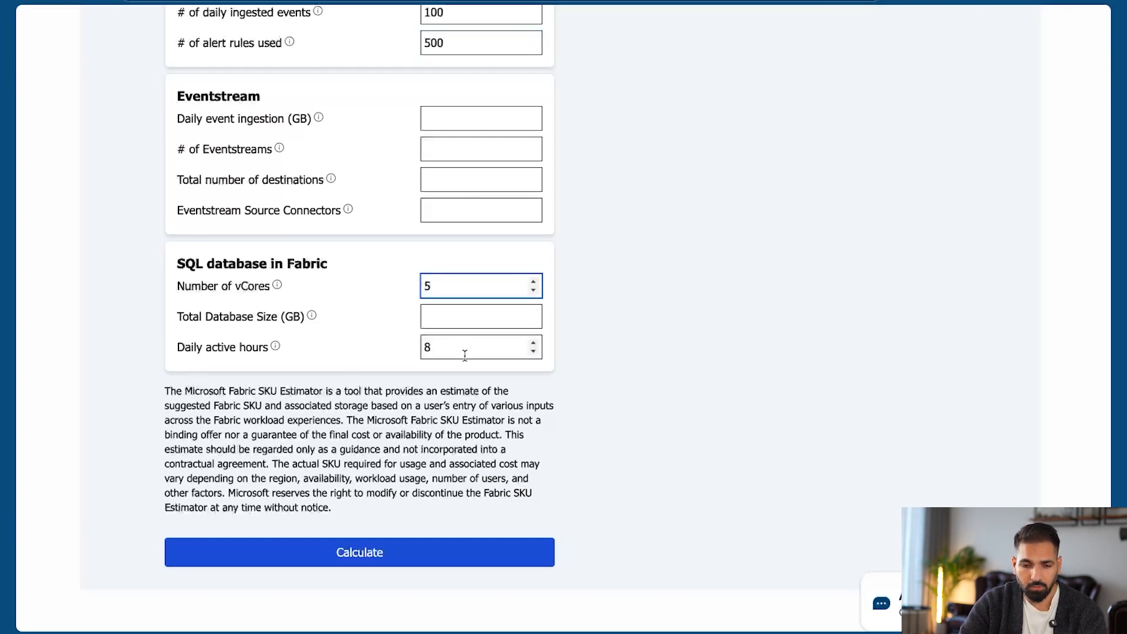
text(500)
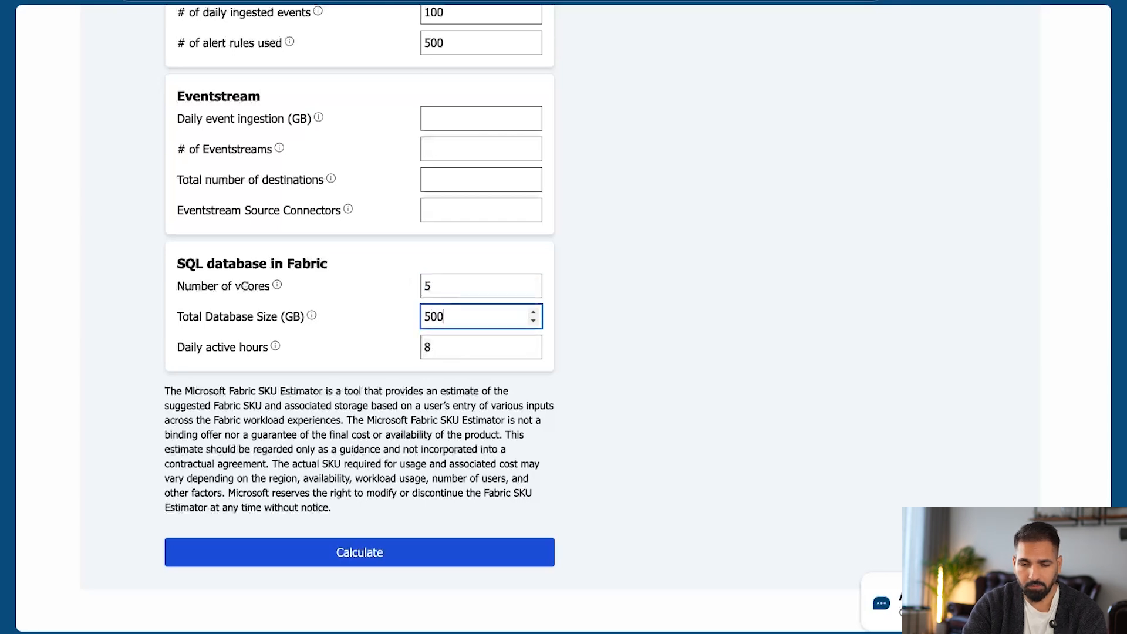
mouse_move(368, 372)
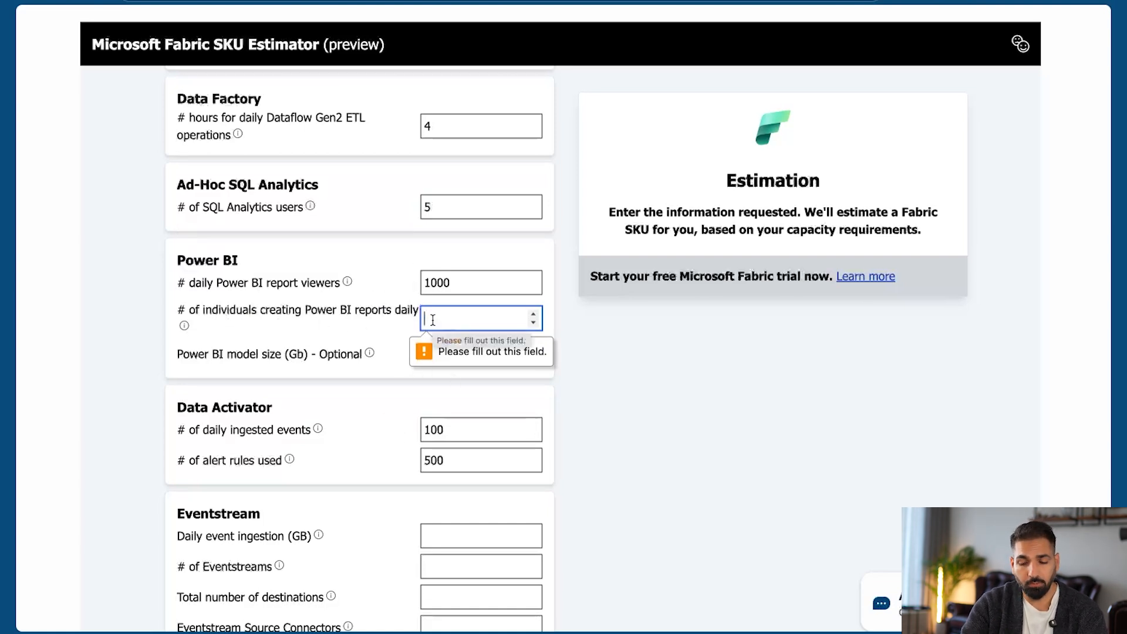
Enter 10 daily Power BI report creators and 5 GB daily event ingestion.
text(10)
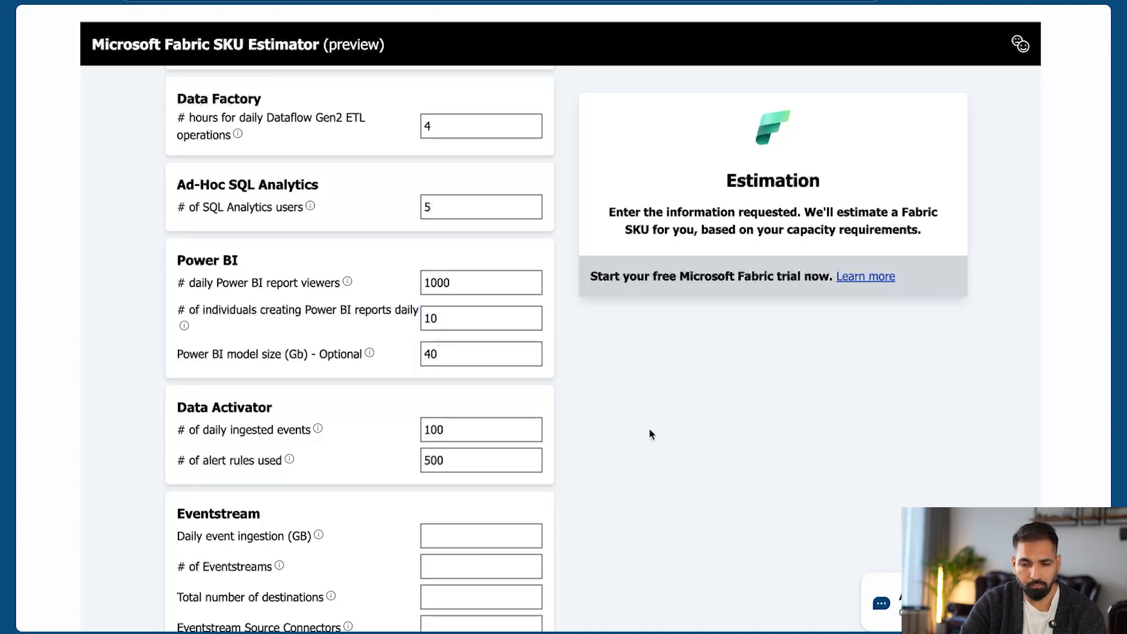
scroll(down, 3)
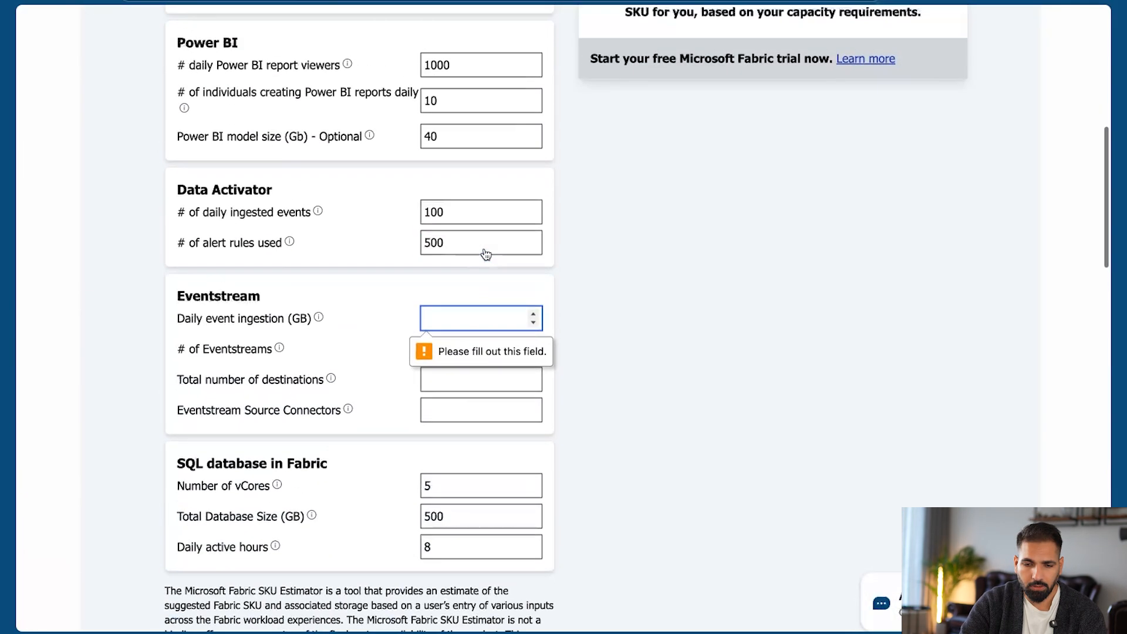
click(480, 318)
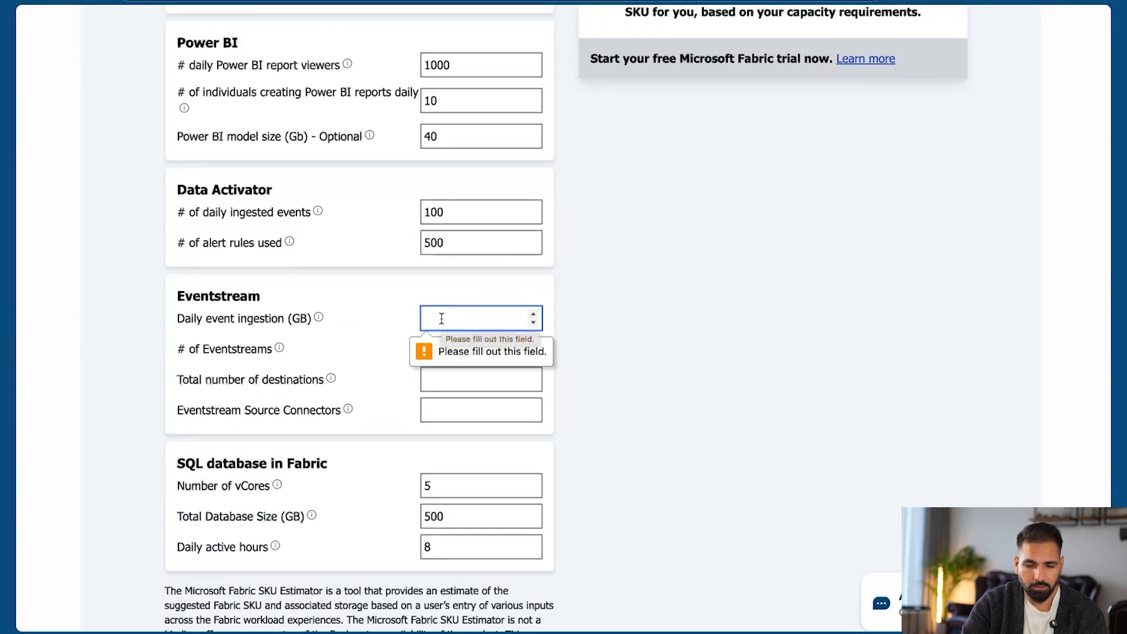
text(50)
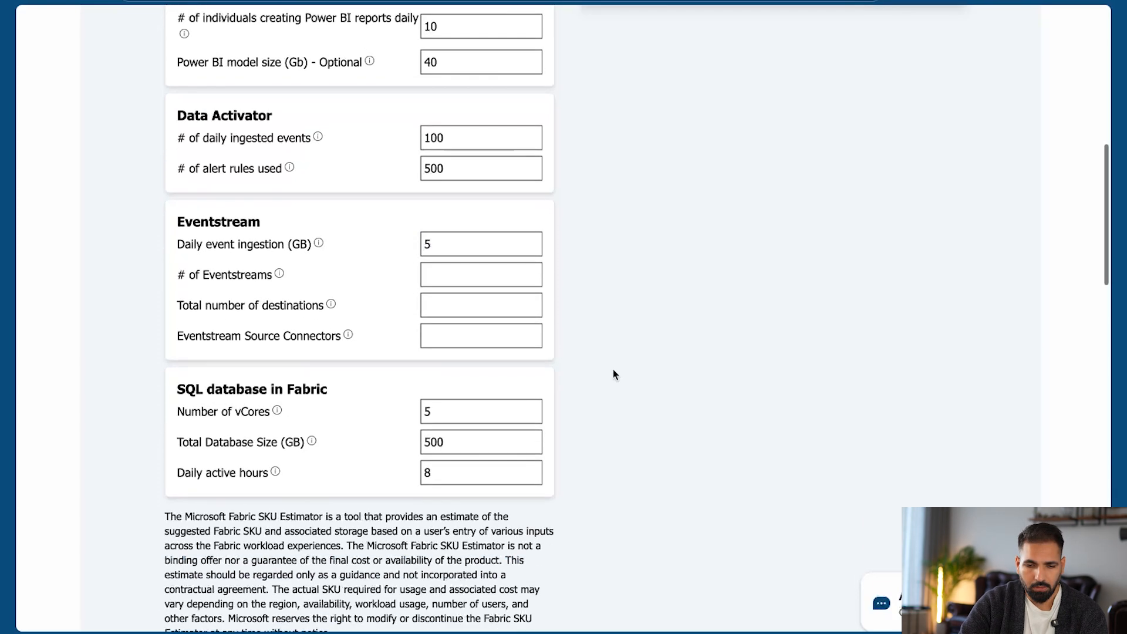
Set 10 eventstreams, 10 destinations and 10 source connectors.
click(481, 275)
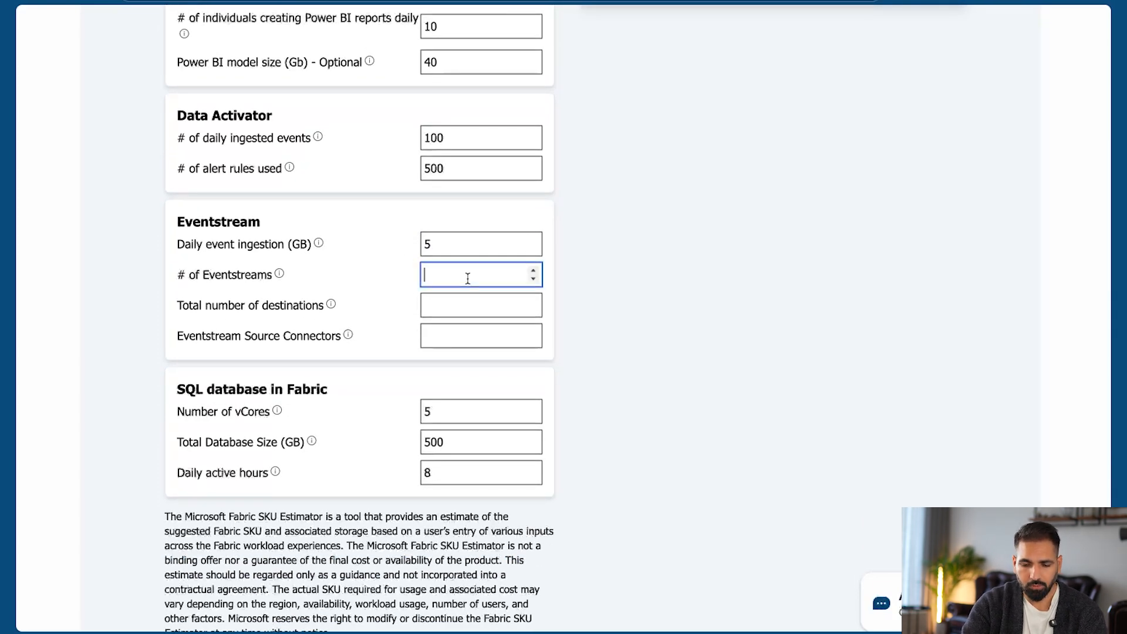
text(10)
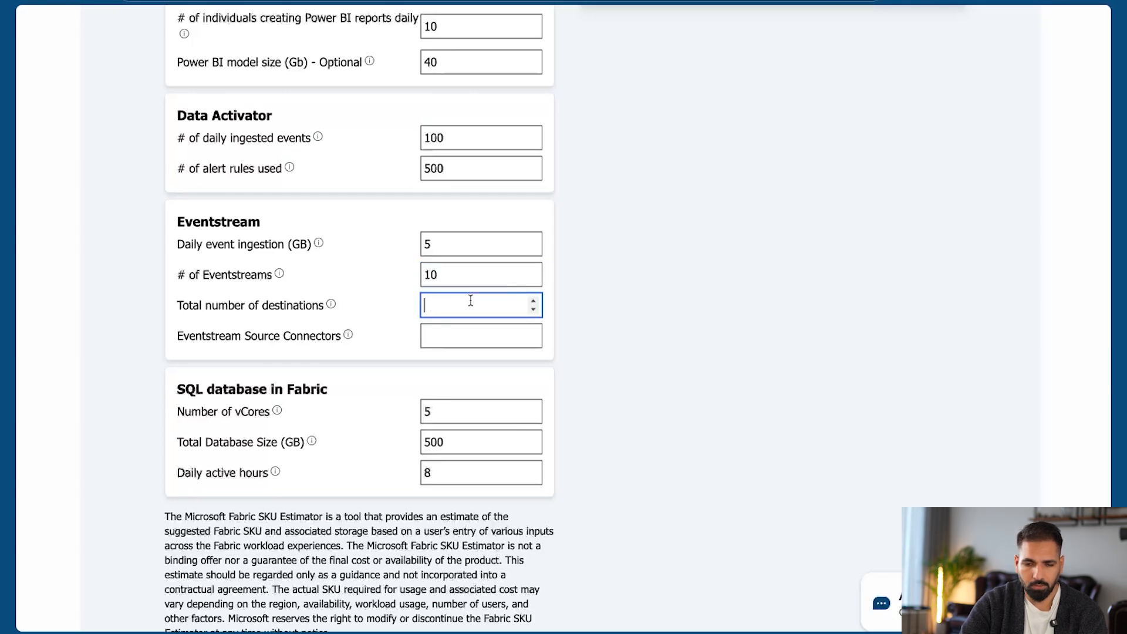
text(10)
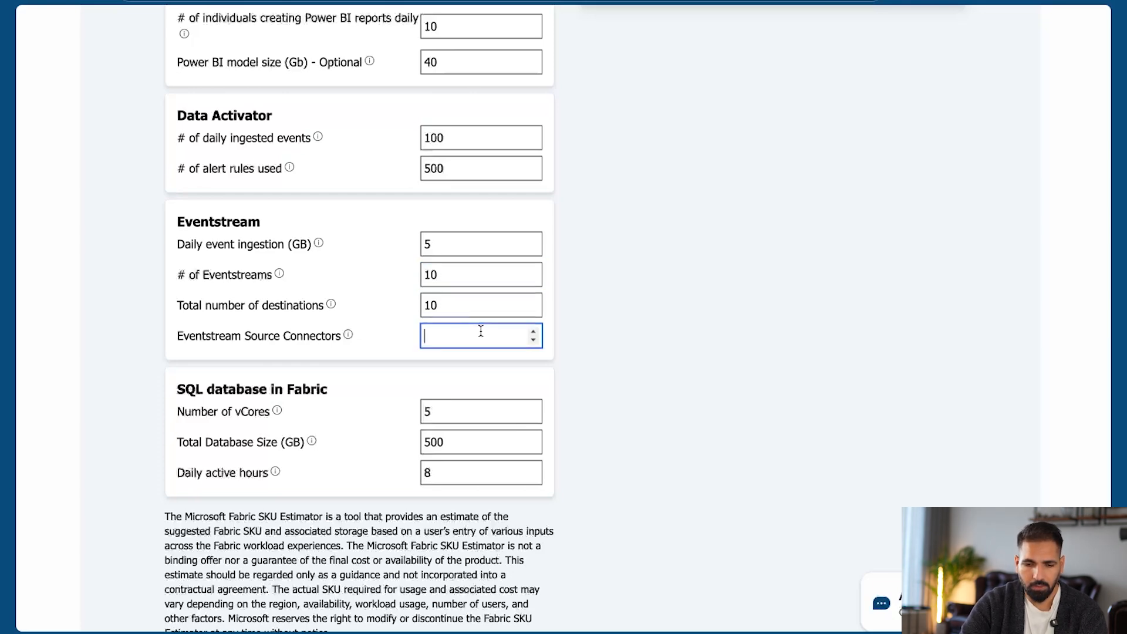
text(10)
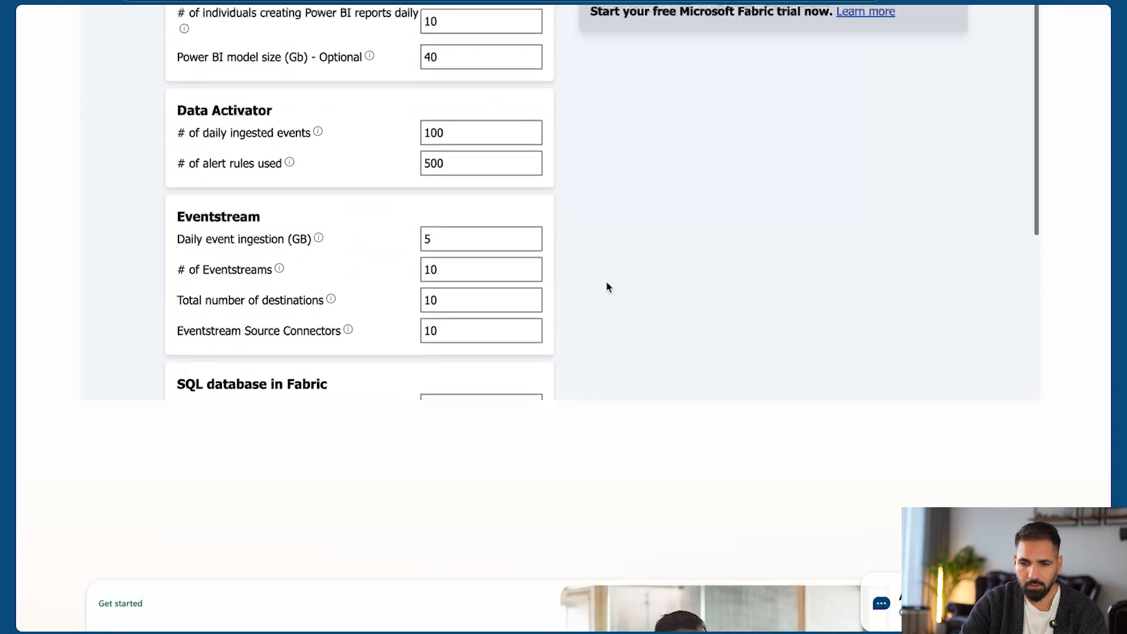
Review the estimate results, then open Azure's Microsoft Fabric pricing page from Google.
scroll(up, 3)
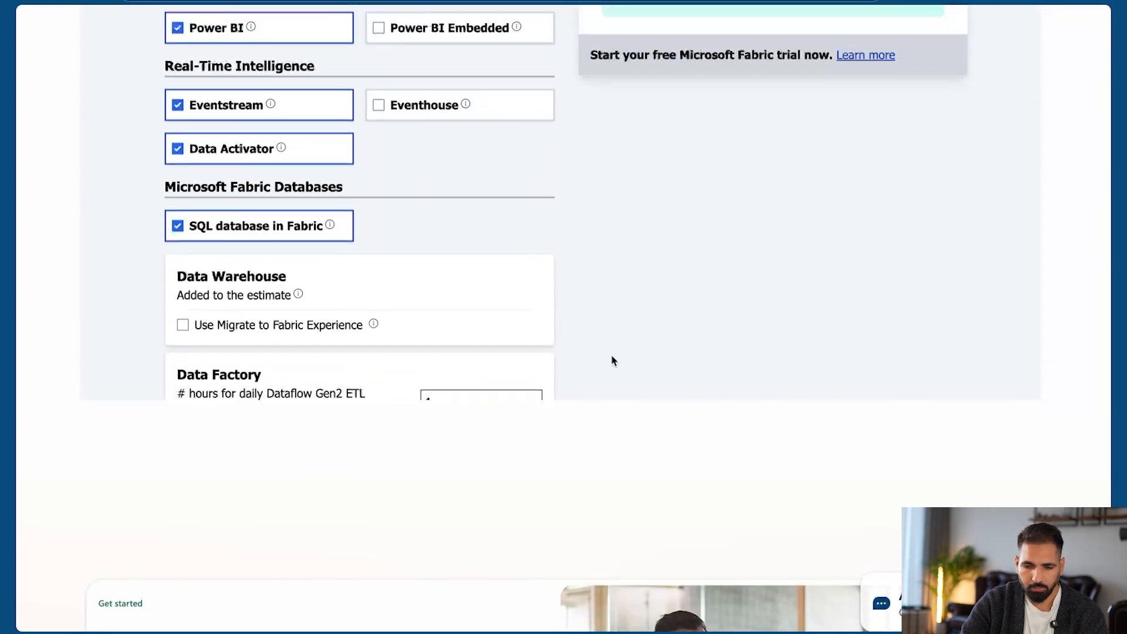
scroll(down, 3)
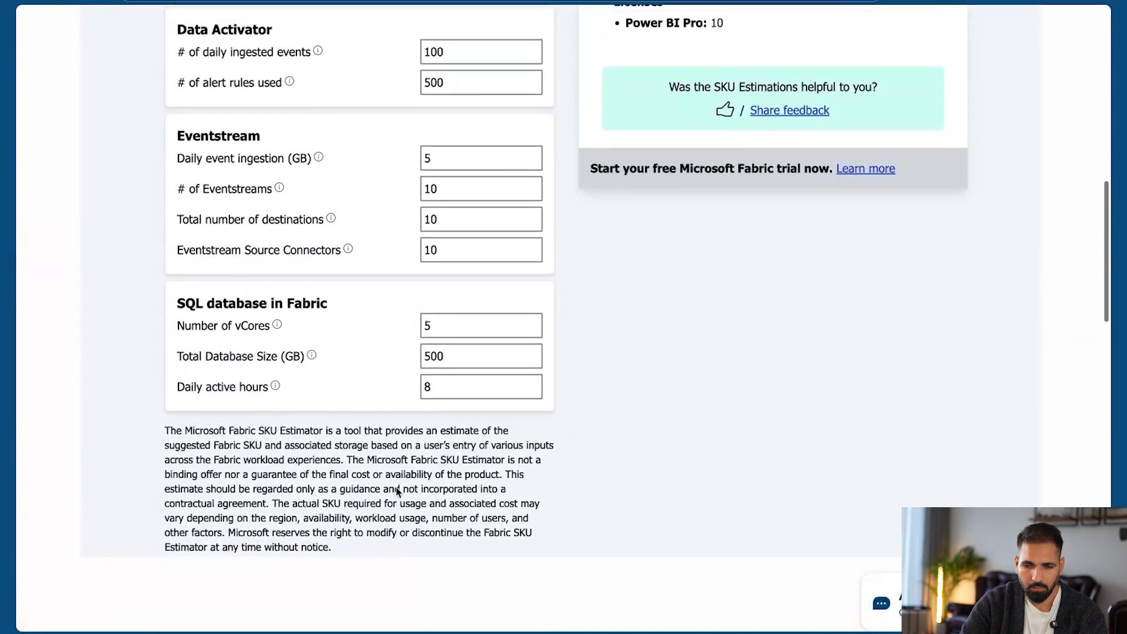
scroll(up, 3)
text(microsoft fabric p)
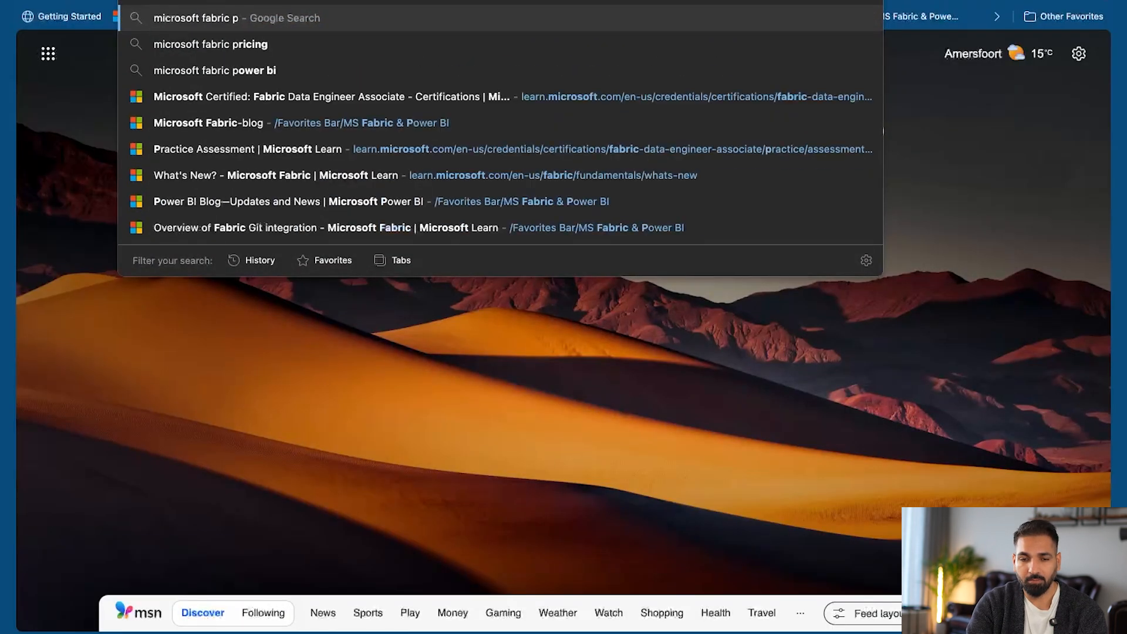
click(210, 44)
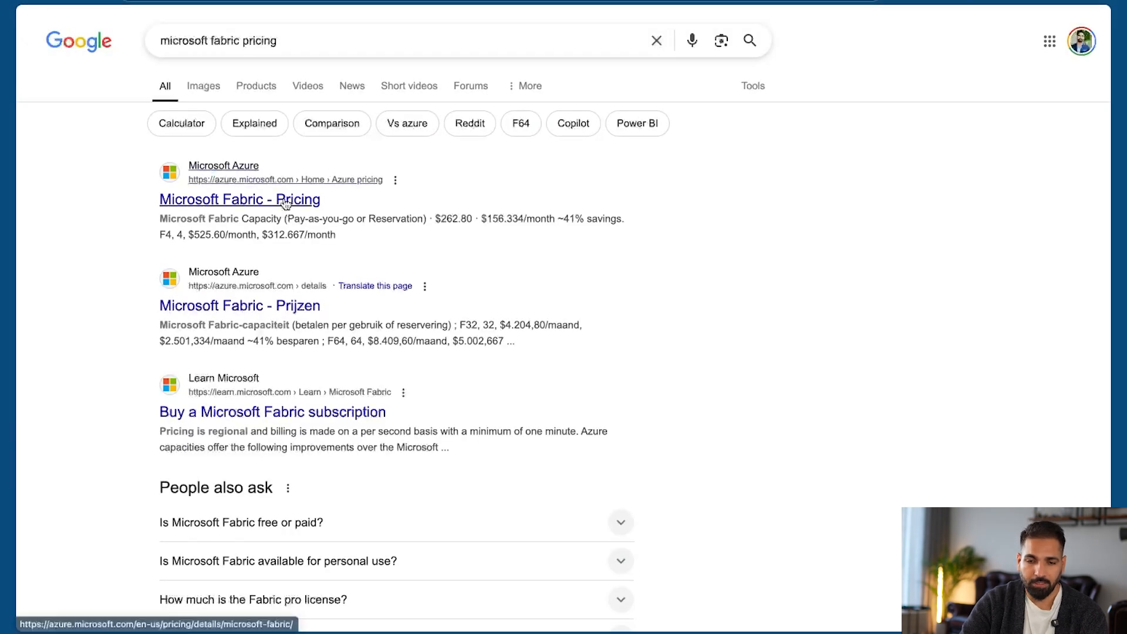
click(240, 199)
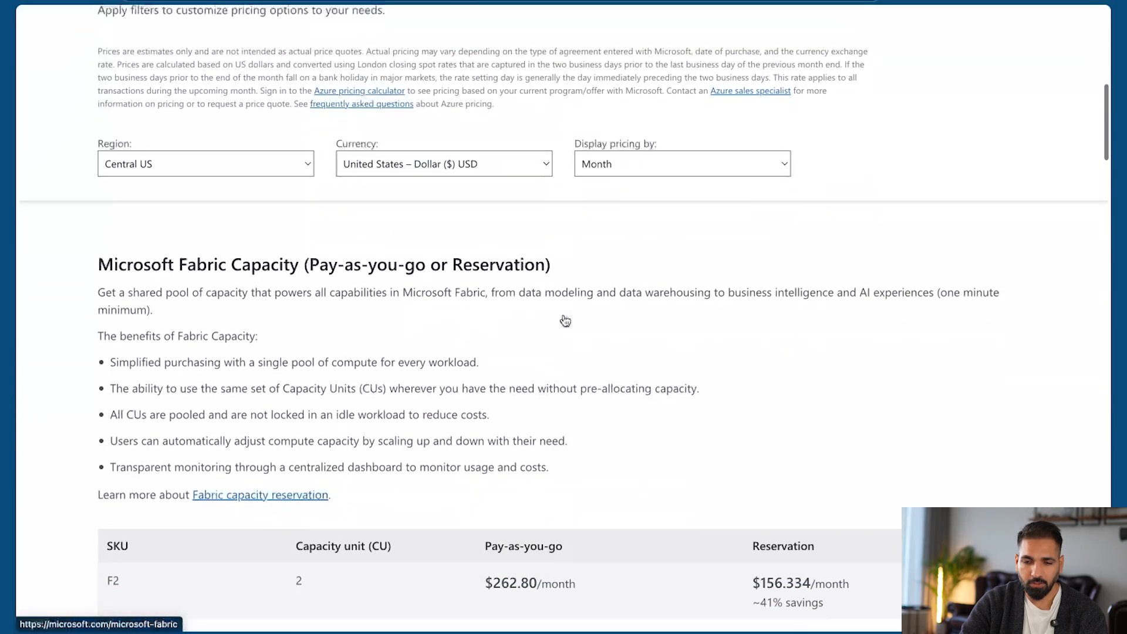
Scroll the capacity pricing table and highlight F512's $40,021.334 monthly reservation price.
click(680, 164)
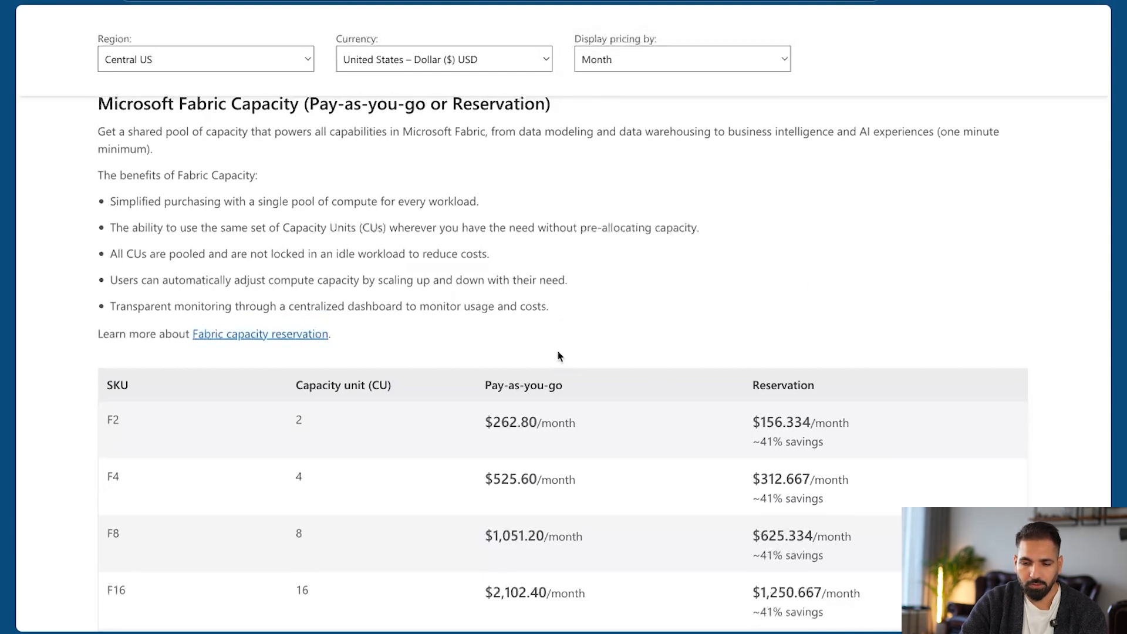
scroll(down, 3)
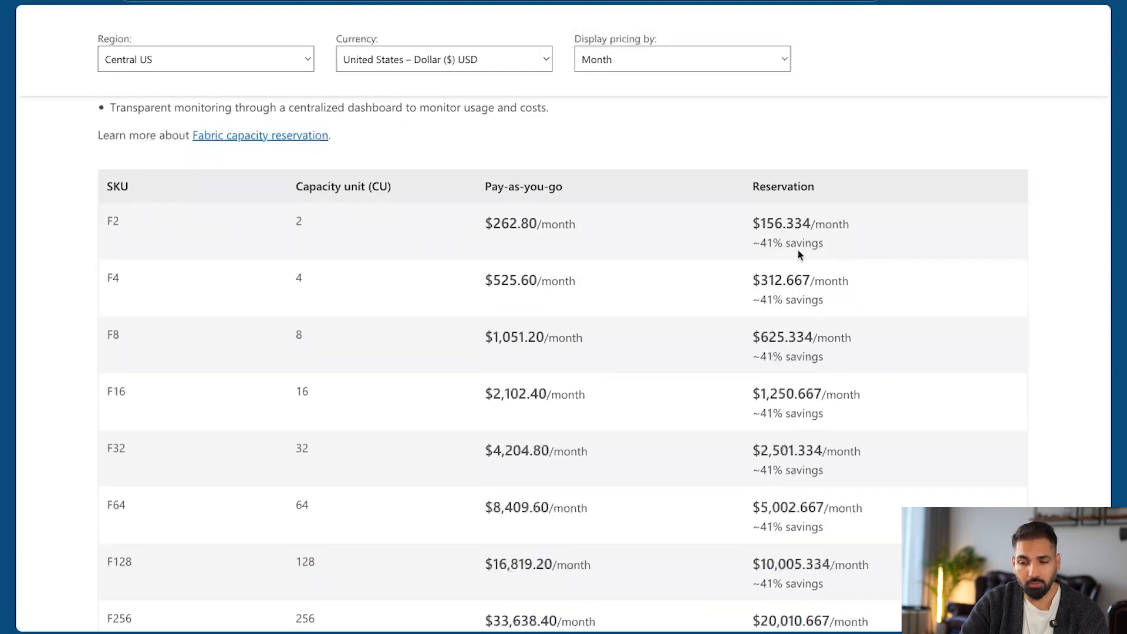
scroll(down, 3)
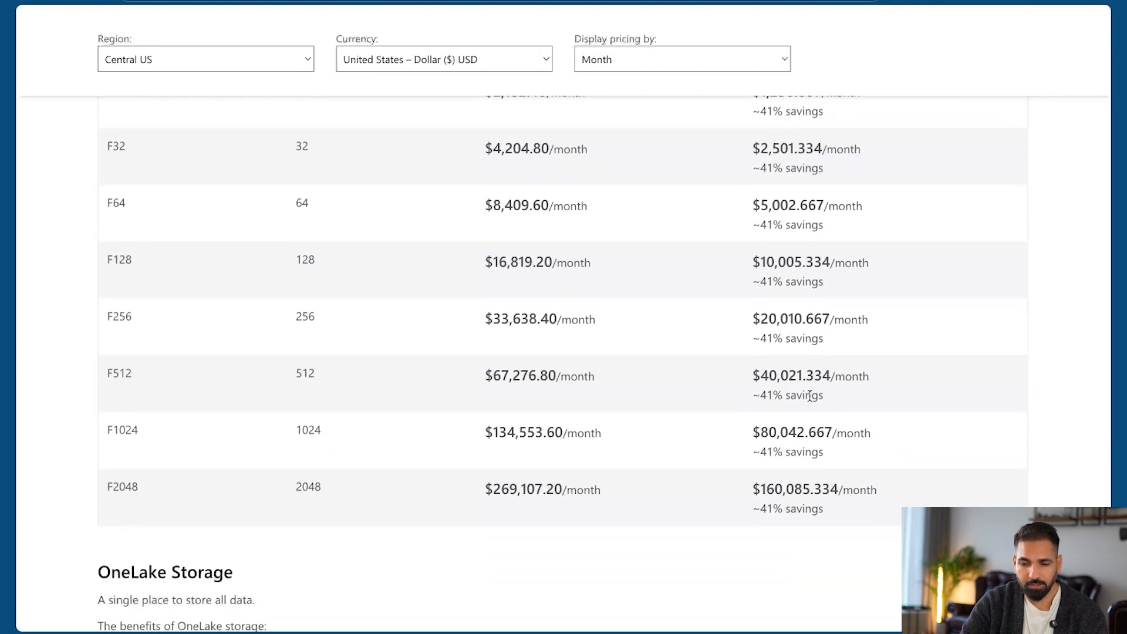
double_click(793, 375)
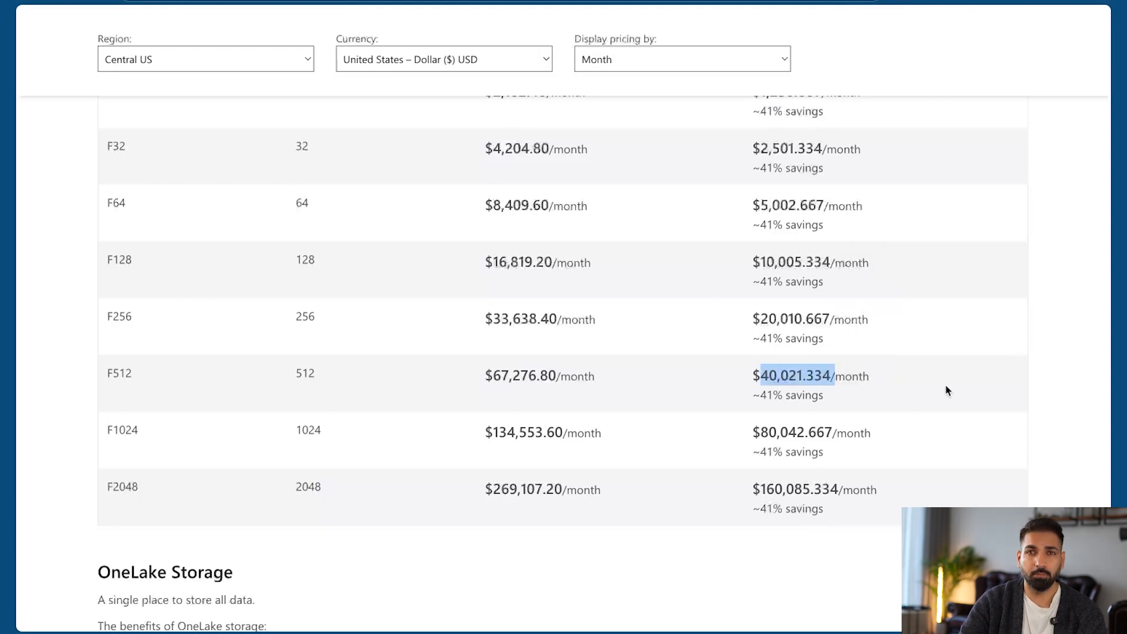
mouse_move(920, 408)
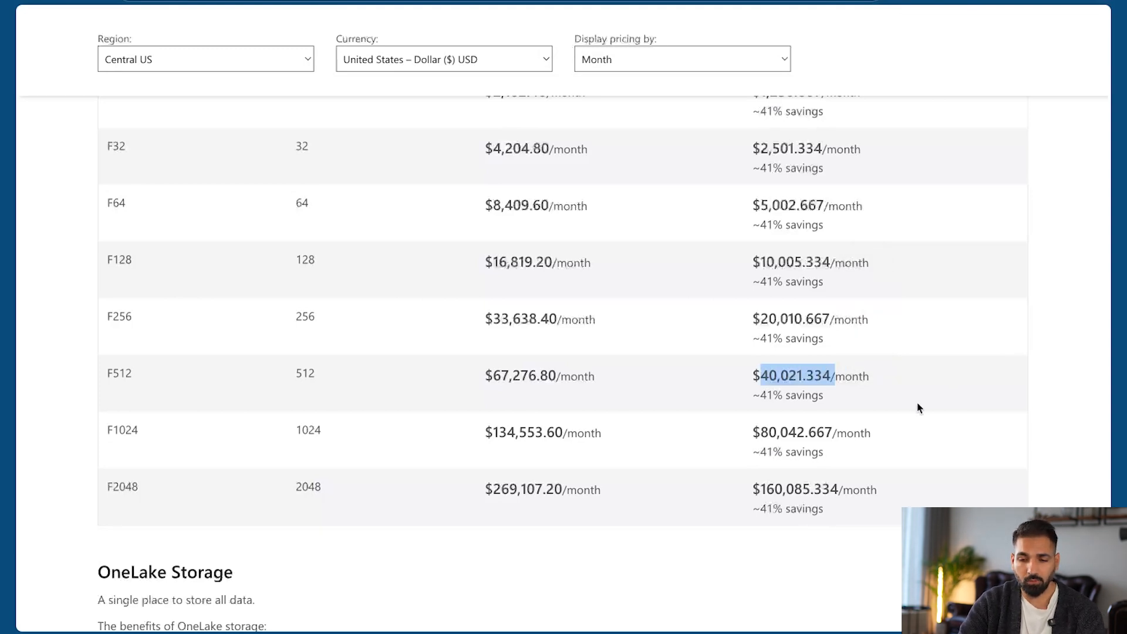